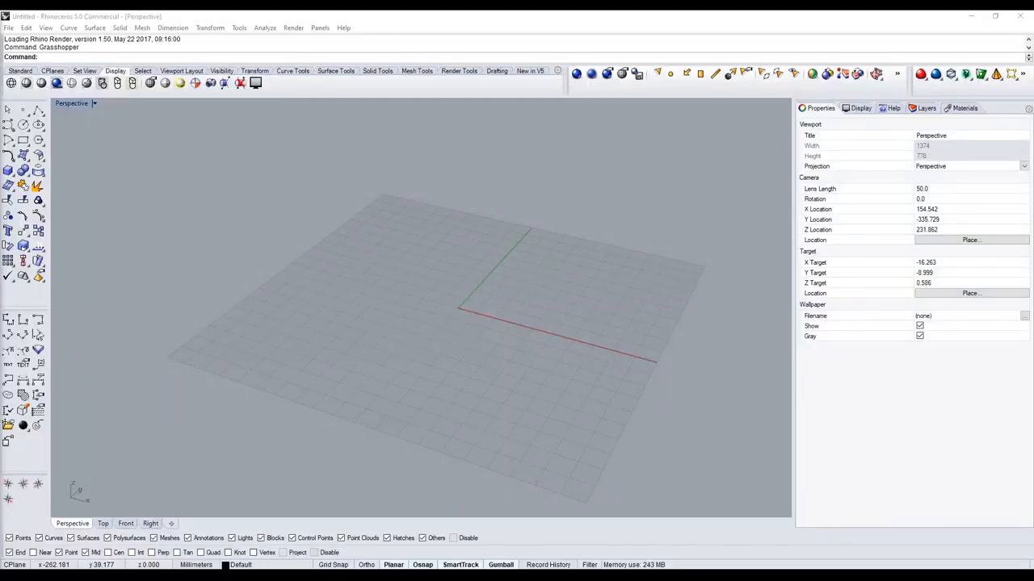
mouse_move(605, 258)
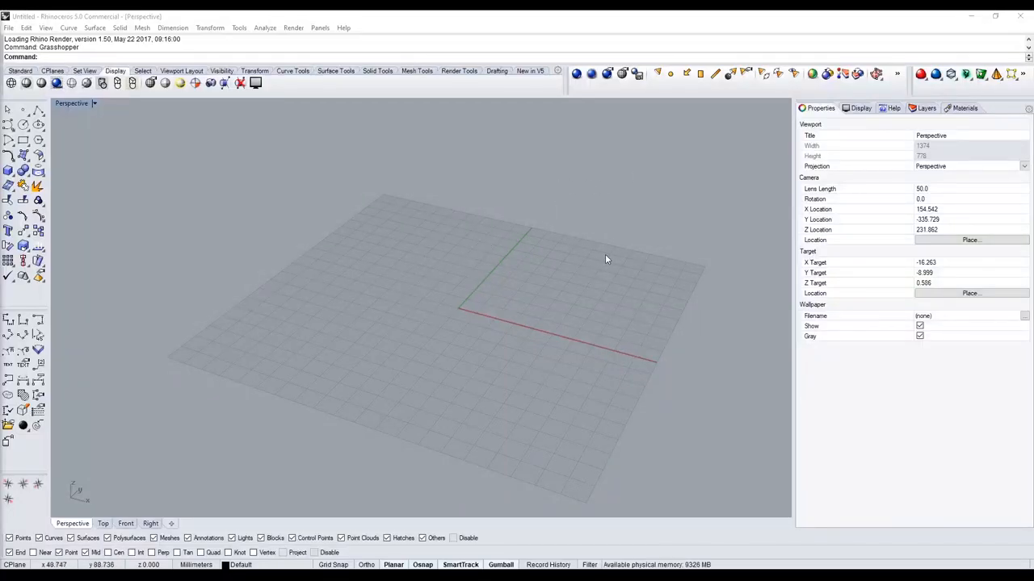
mouse_move(588, 246)
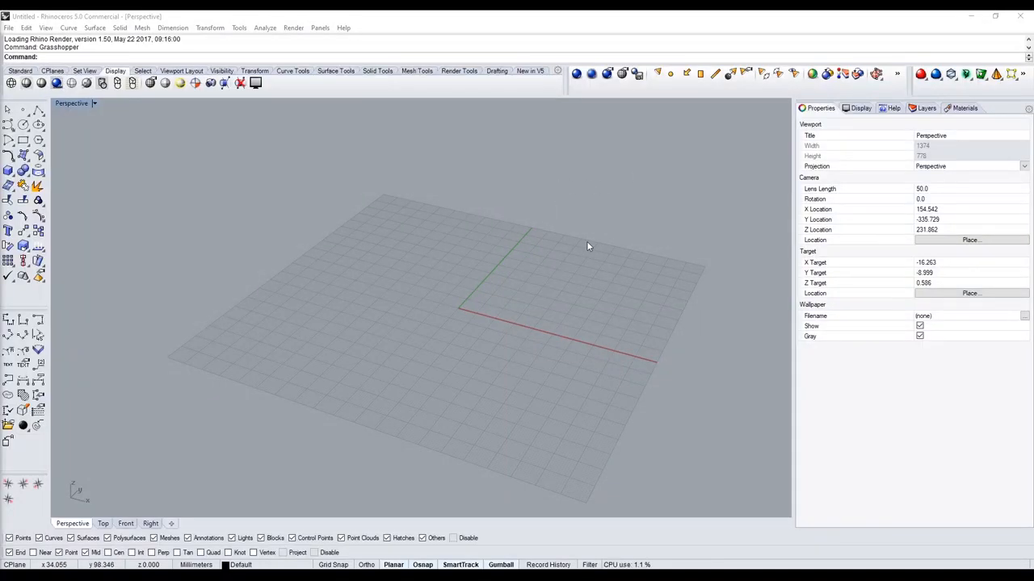
mouse_move(418, 313)
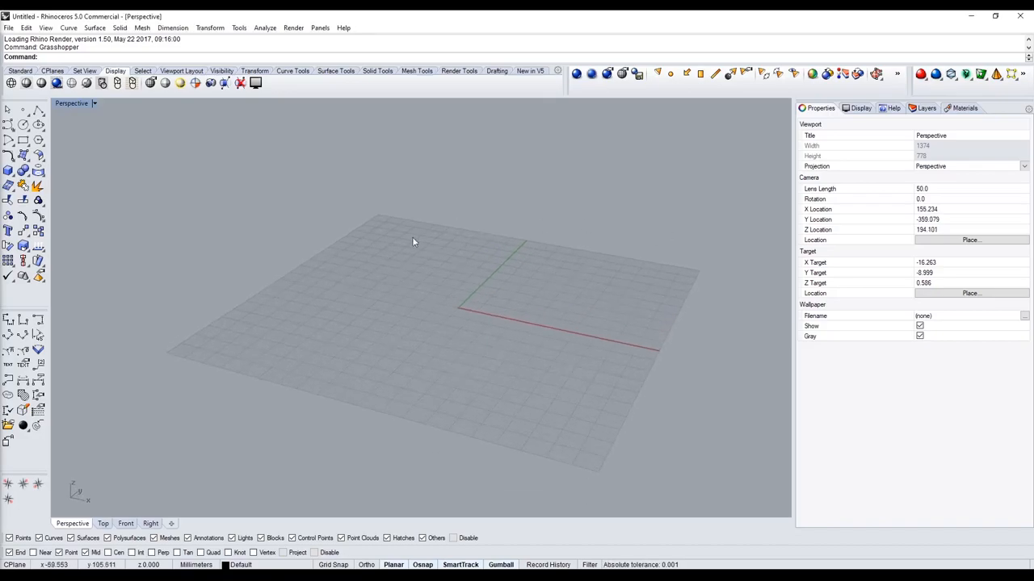
Step: Preview several Biscribed polyhedra, from Disdyakis Triacontahedron to Tetrakis Hexahedron
left_click_drag(412, 242, 461, 309)
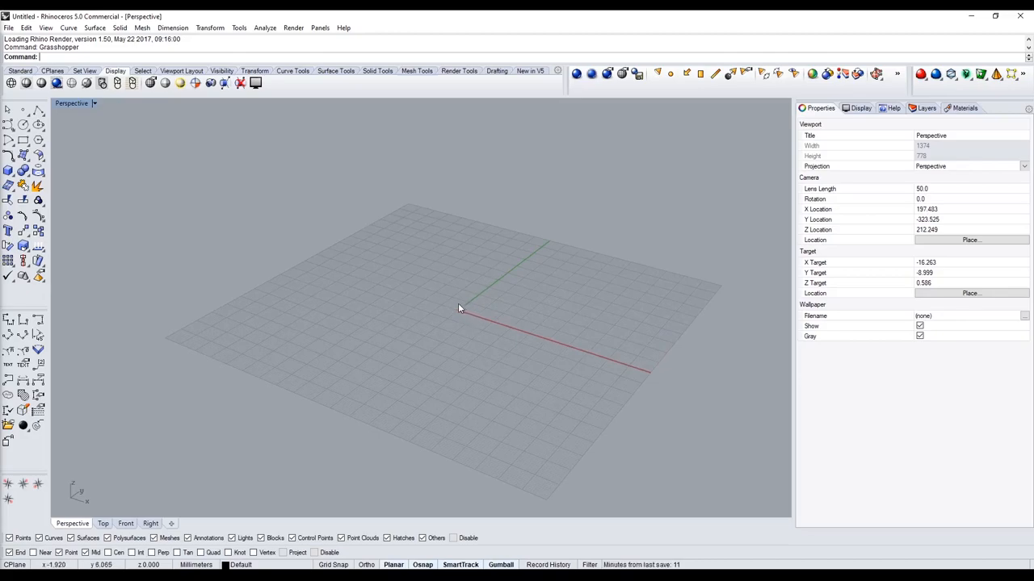
mouse_move(435, 291)
type("Polyhedron")
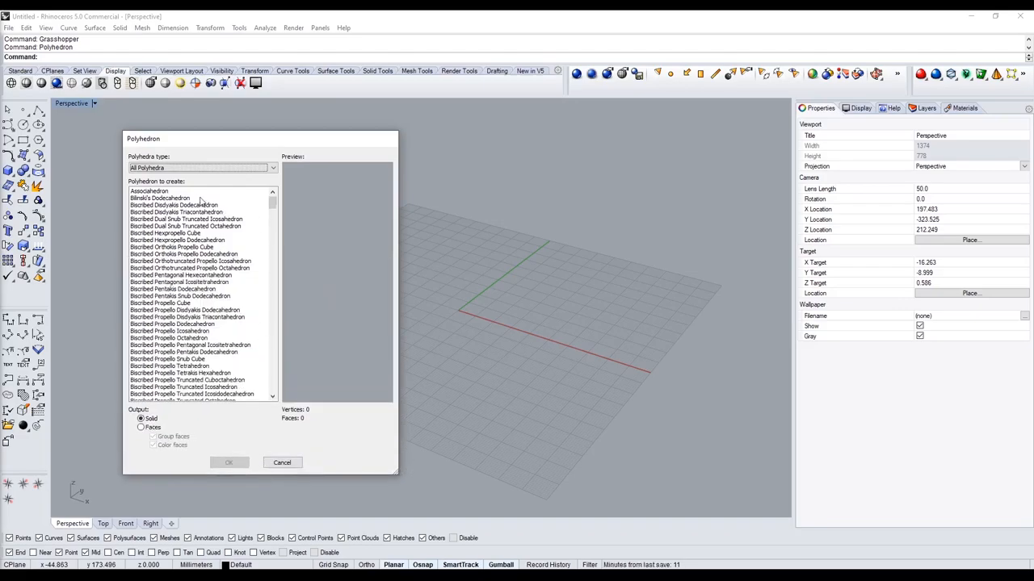
left_click(185, 211)
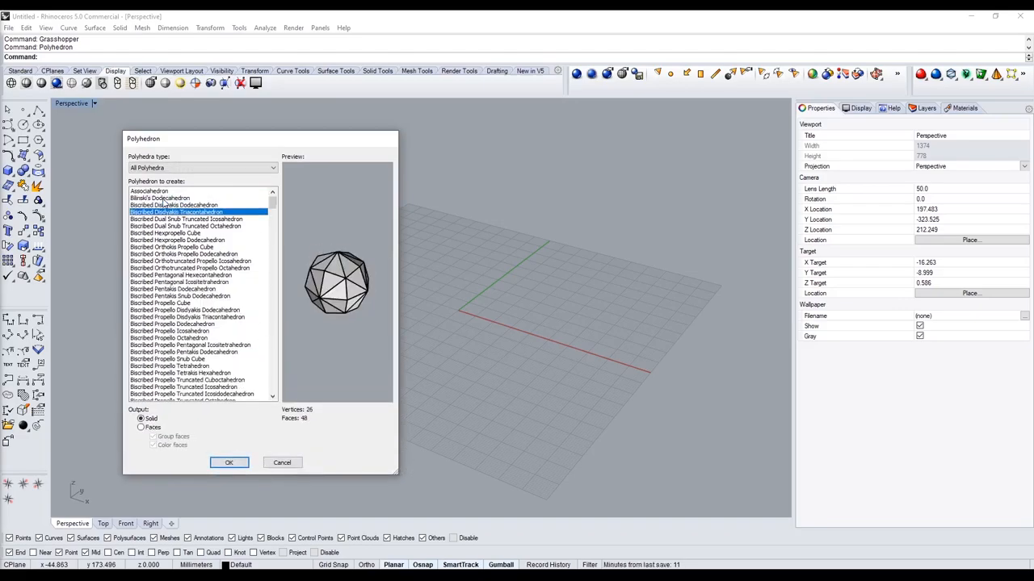
left_click(190, 261)
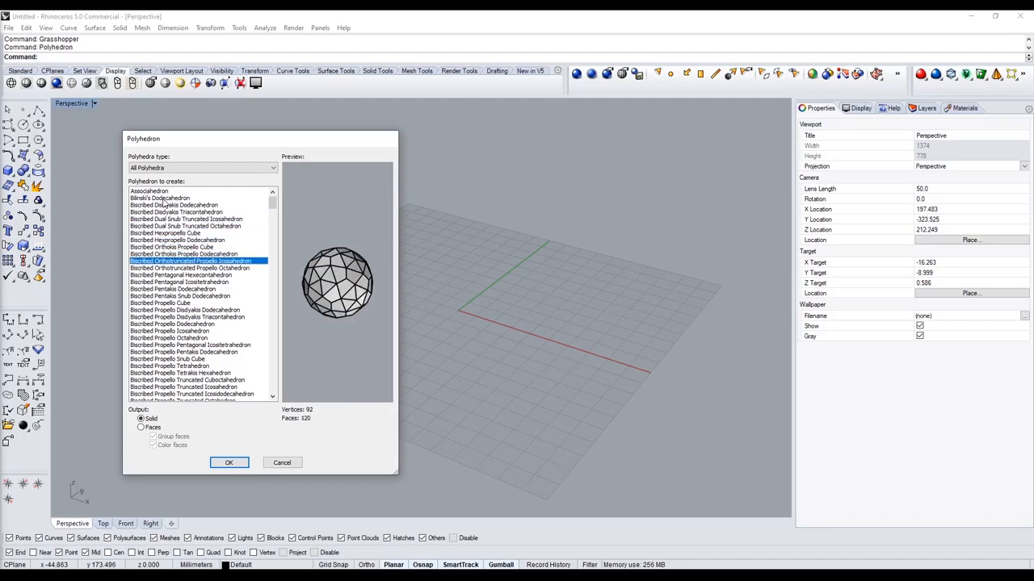
left_click(187, 316)
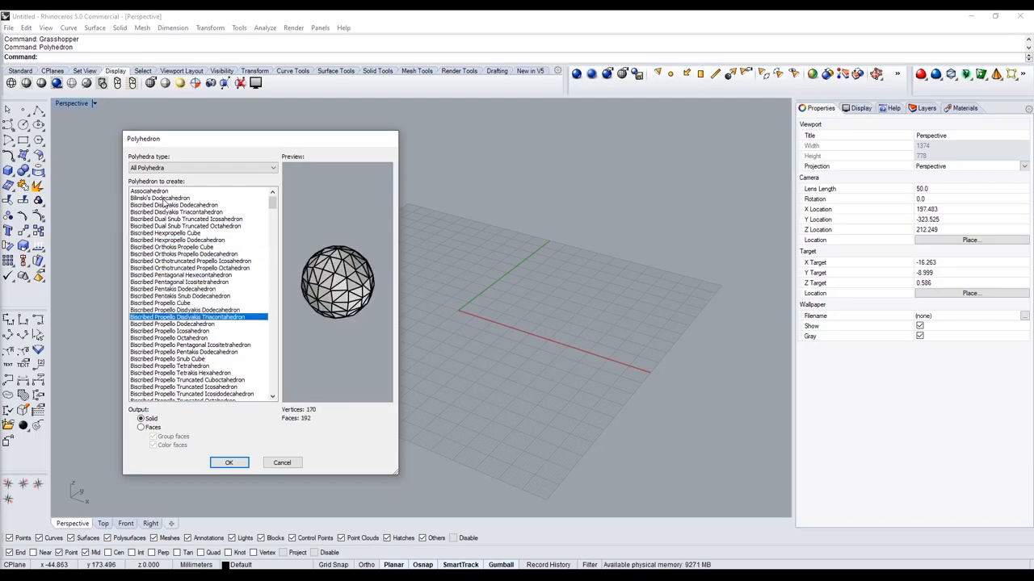
left_click(168, 359)
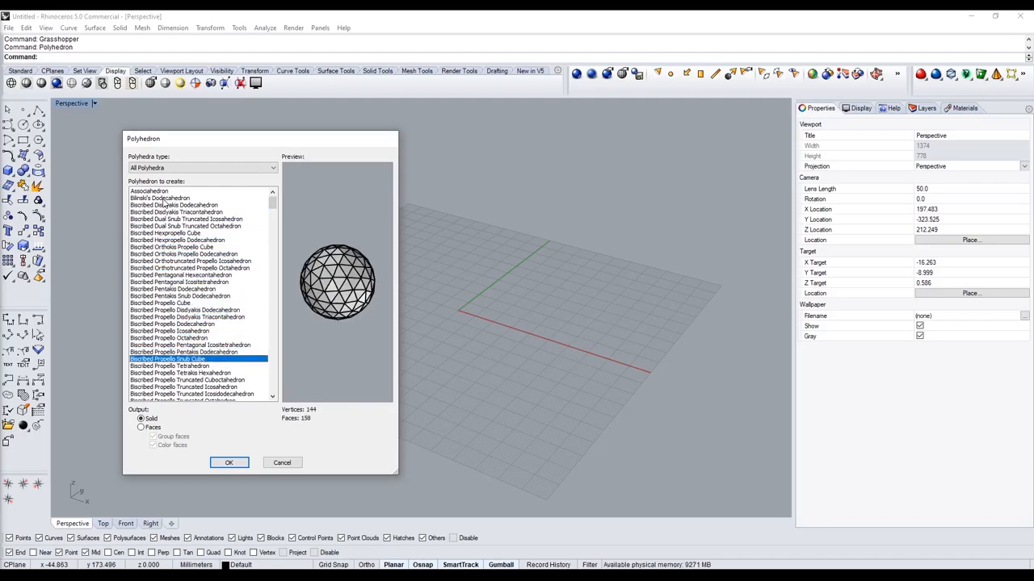
left_click(187, 380)
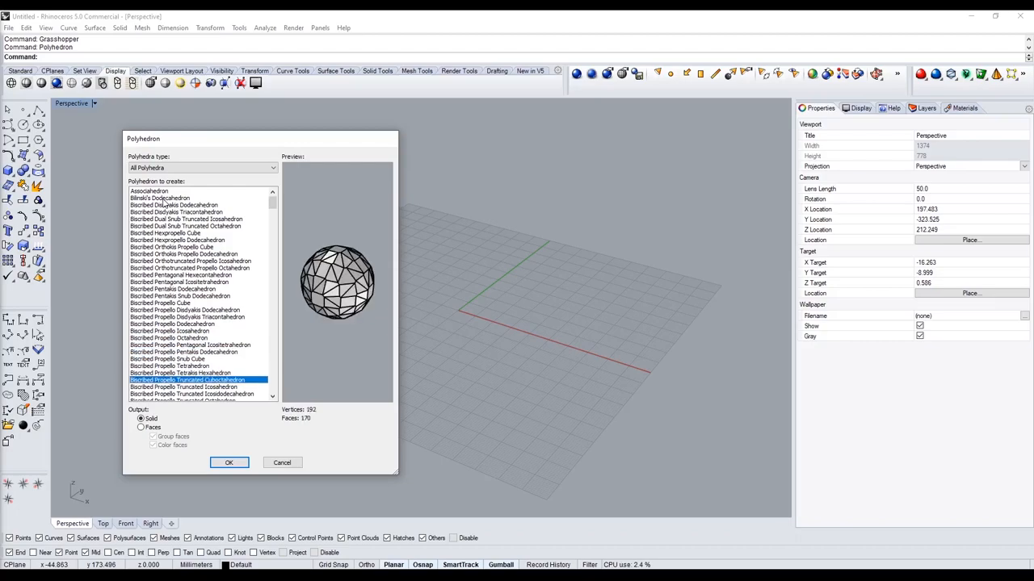
scroll("down", 3)
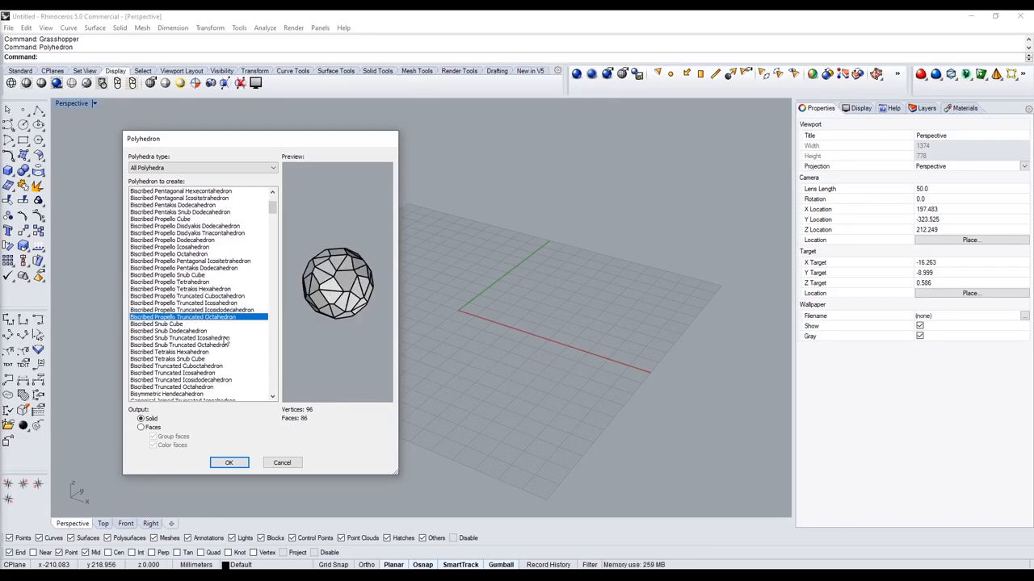
left_click(170, 352)
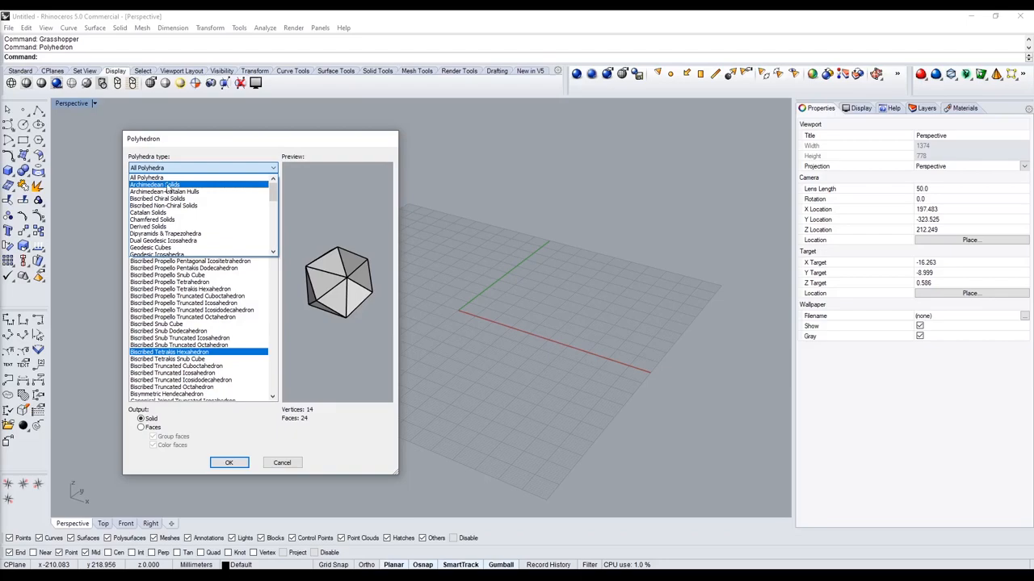
Step: Switch to Catalan Solids, then preview Other Solids as faces, ending on Pentagonal Bifrustum
left_click(151, 212)
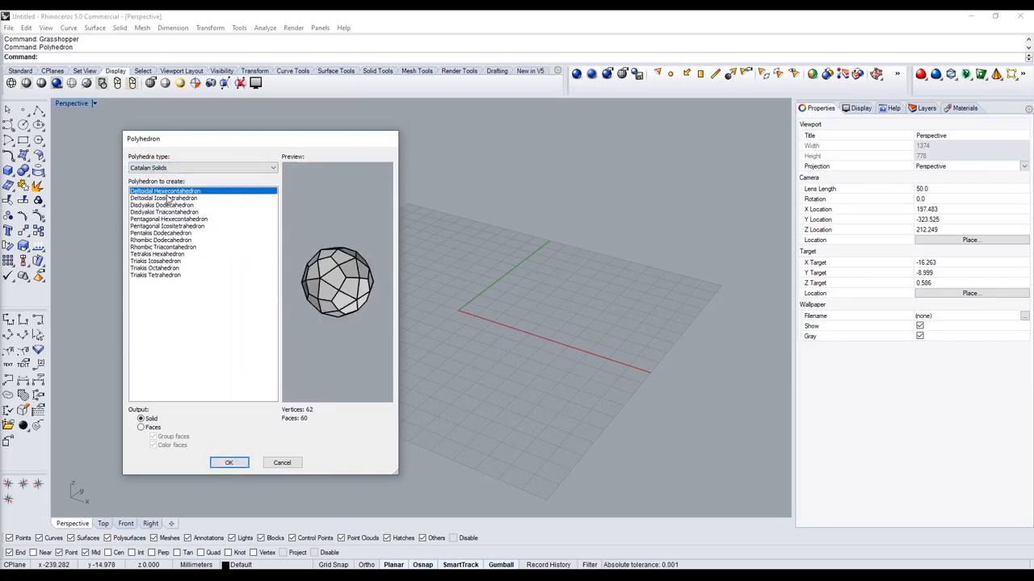
left_click(161, 240)
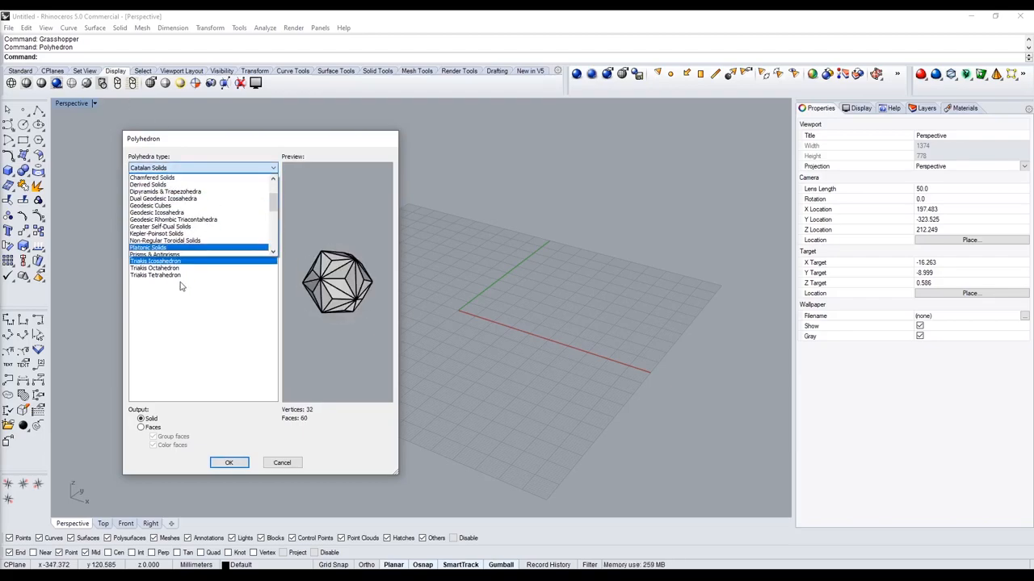
scroll("down", 3)
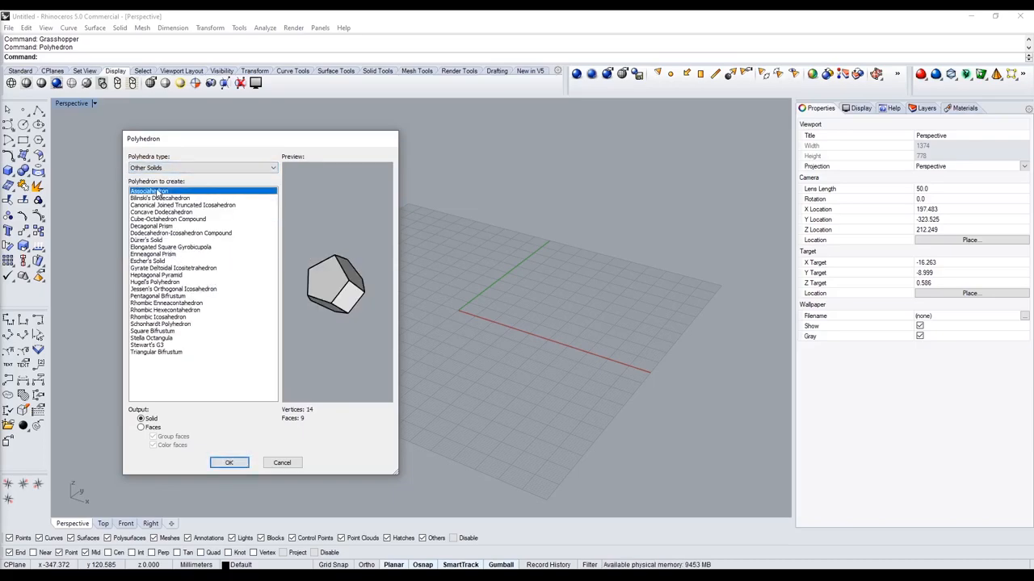
left_click(181, 232)
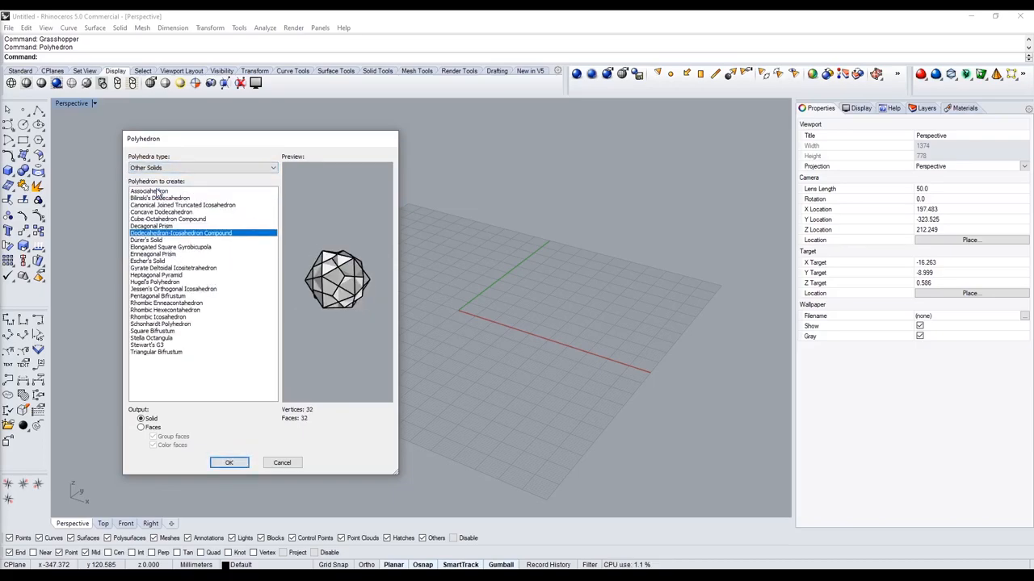
left_click(147, 239)
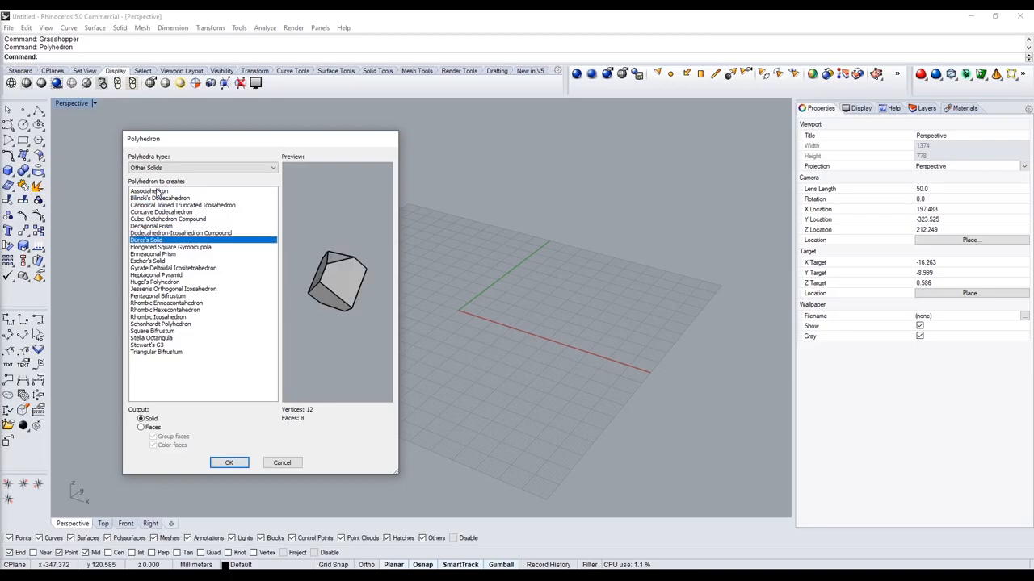
left_click(173, 289)
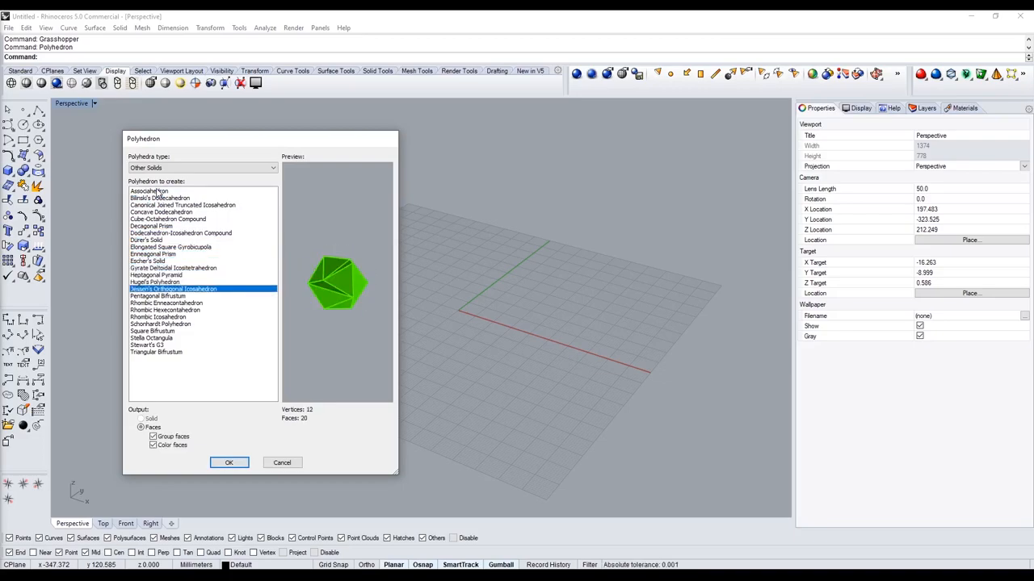
left_click(157, 295)
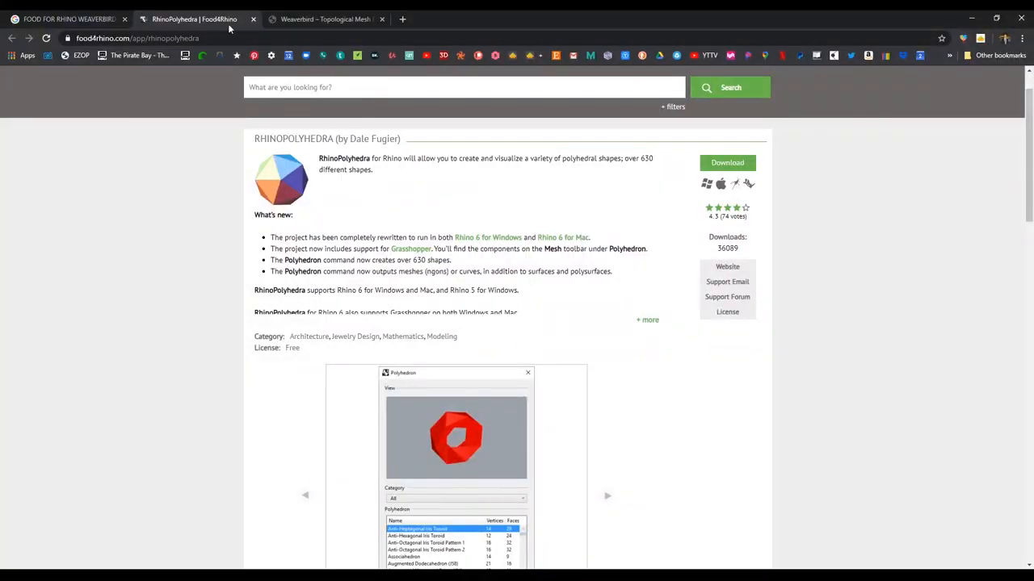
mouse_move(764, 362)
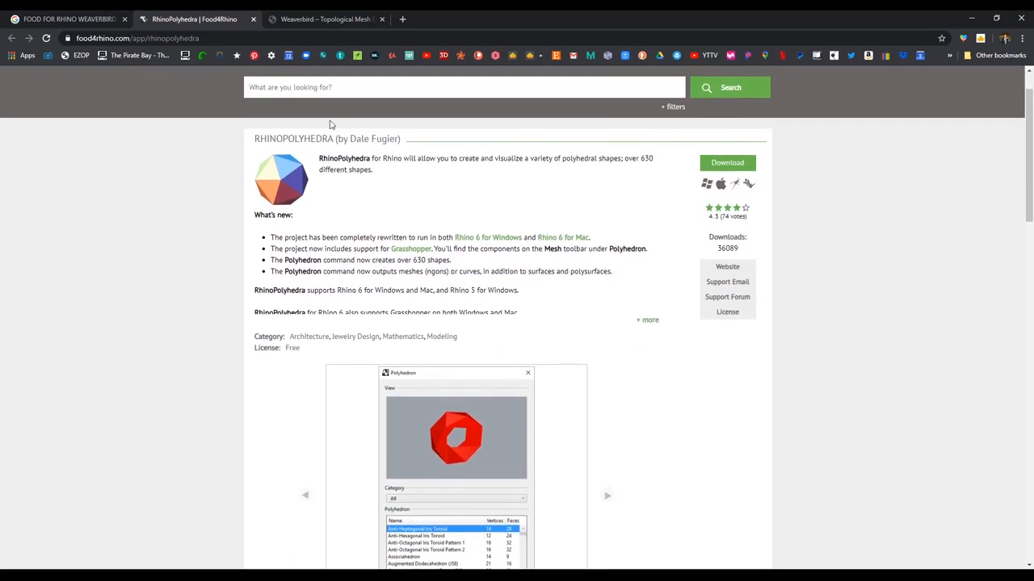
Step: Scroll through the food4Rhino RhinoPolyhedra plug-in page in Chrome
scroll("down", 3)
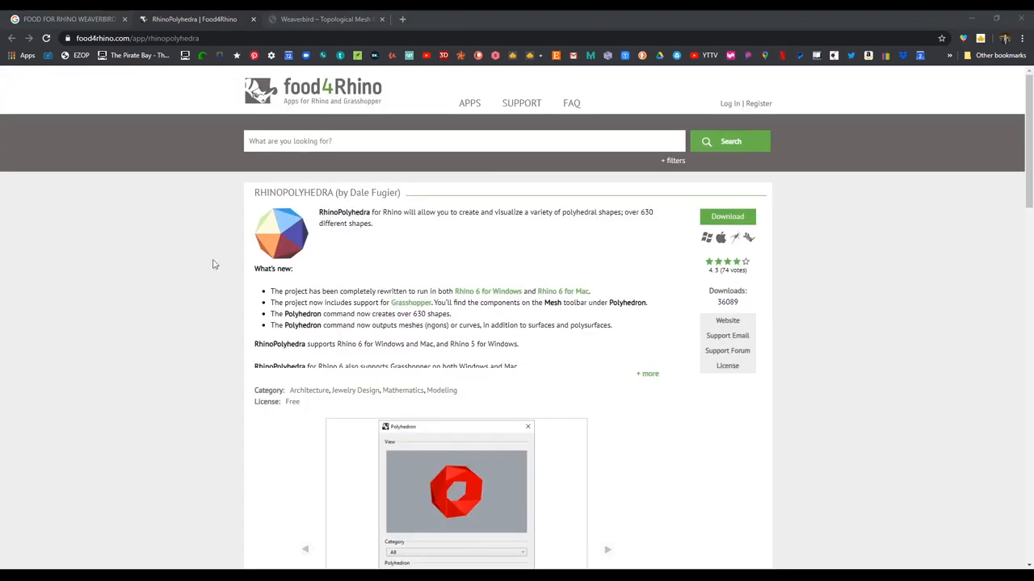
mouse_move(272, 105)
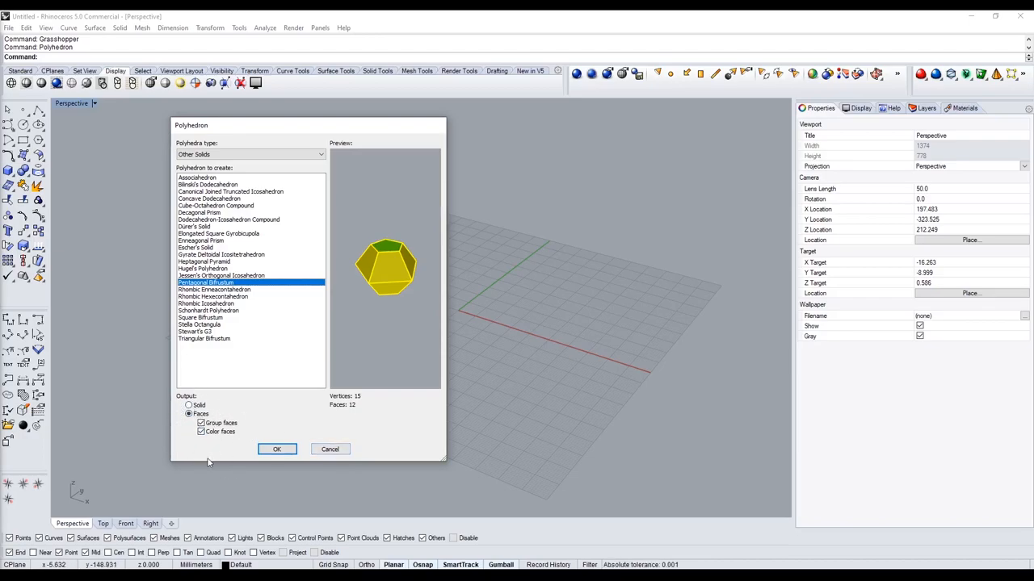
mouse_move(167, 433)
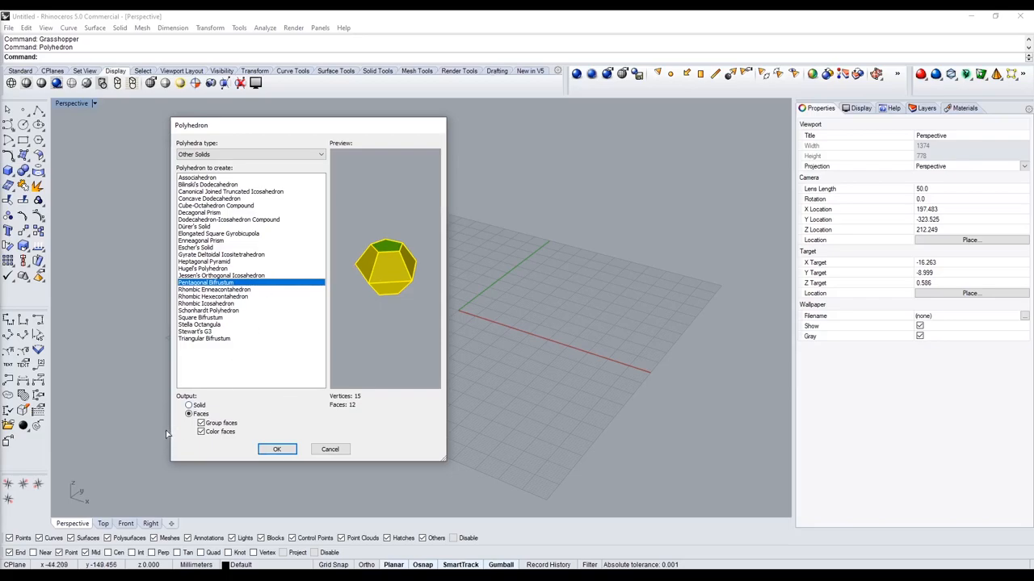
Step: Recolour the Pentagonal Bifrustum preview, switch output to Solid, and close the Polyhedron dialog
left_click(201, 423)
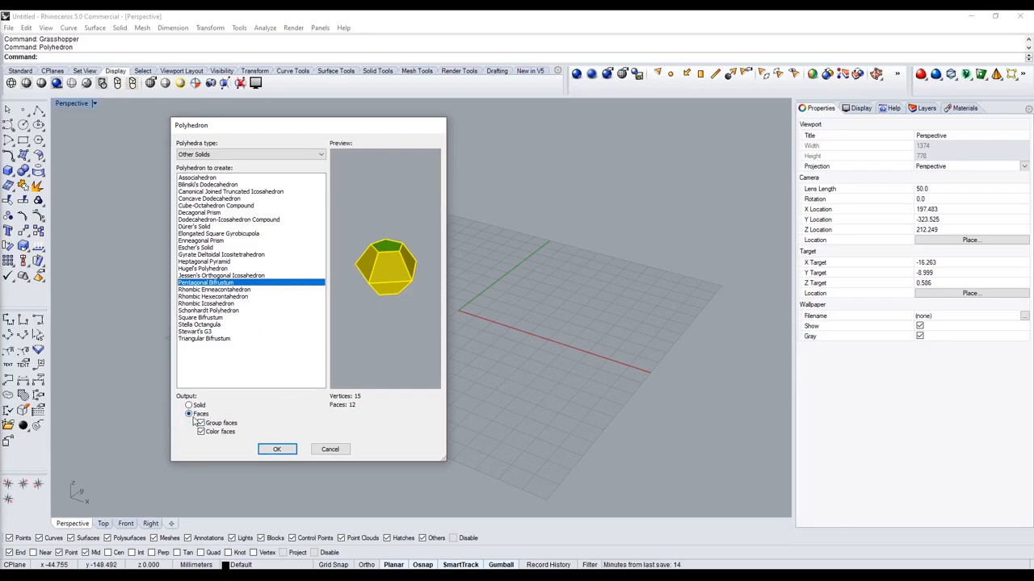
left_click(201, 422)
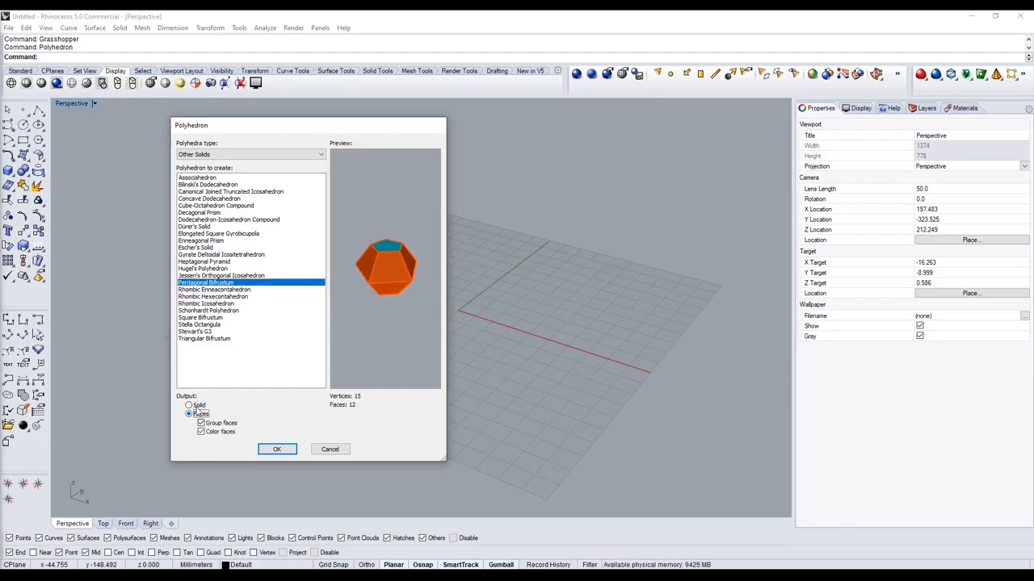
left_click(189, 405)
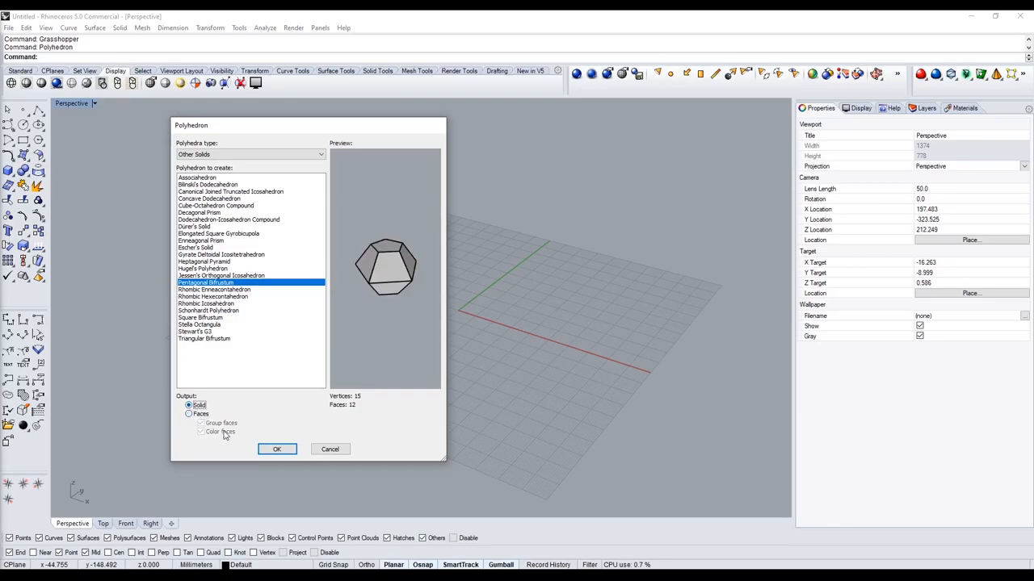
left_click(330, 449)
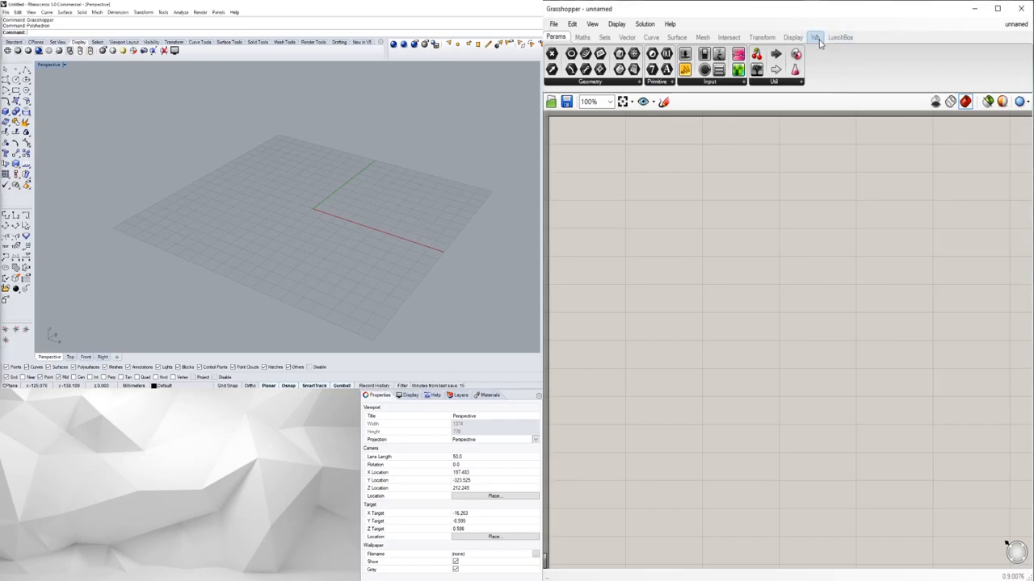
Step: Show the Weaverbird (Wb) toolbar in the Grasshopper editor
left_click(811, 37)
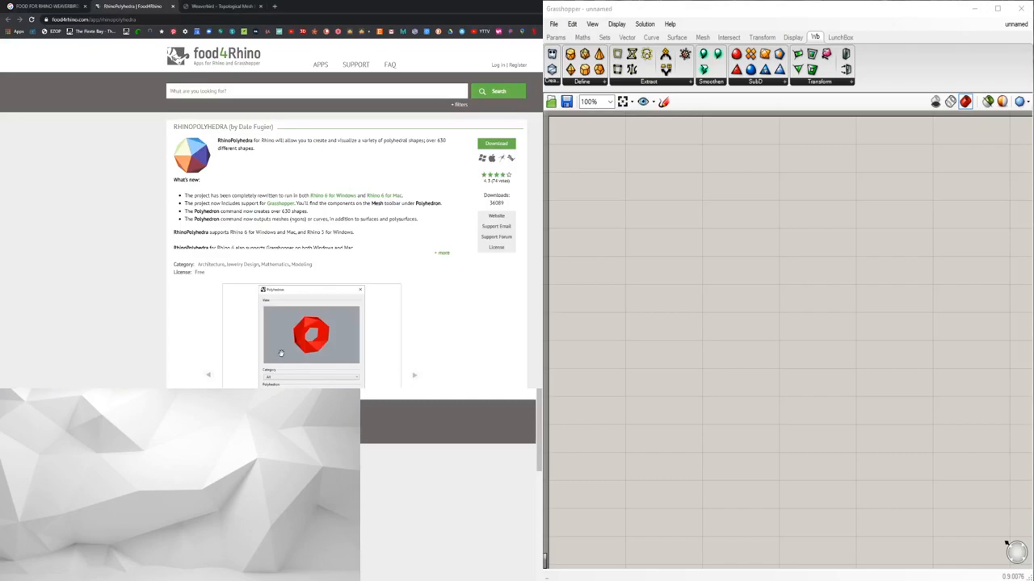
left_click(227, 6)
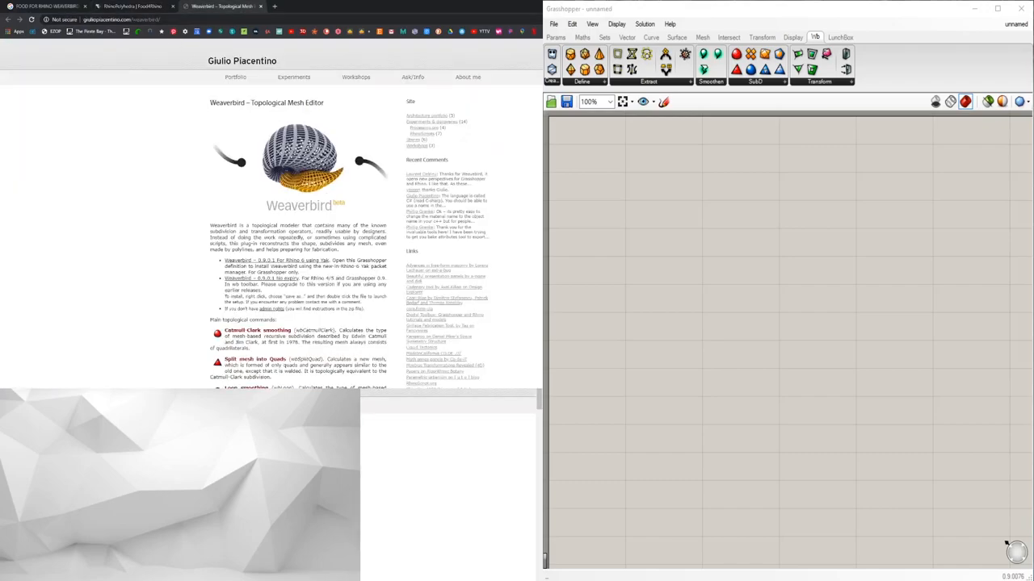
mouse_move(252, 179)
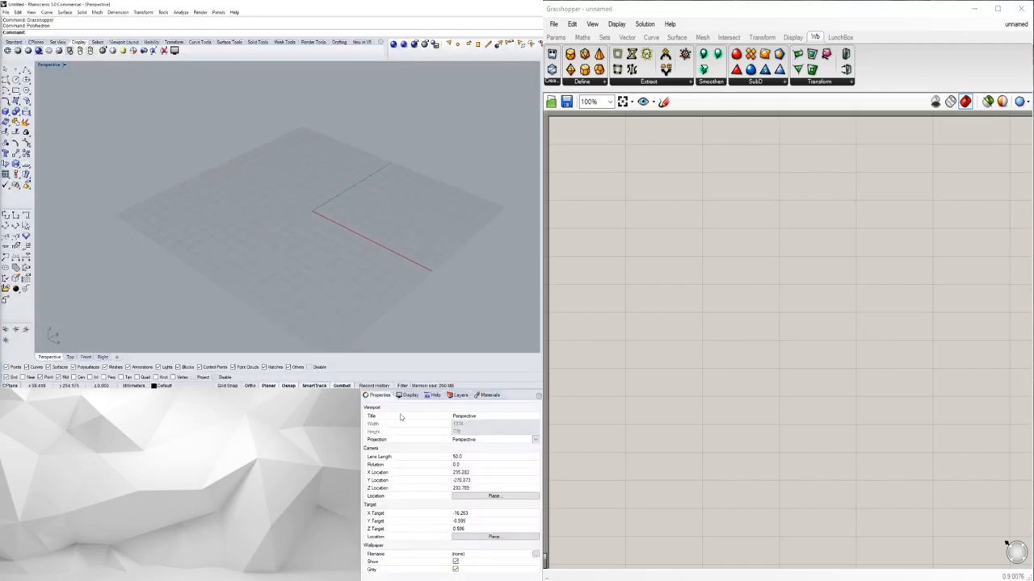
Step: Open the Layers panel in Rhinoceros
left_click(461, 396)
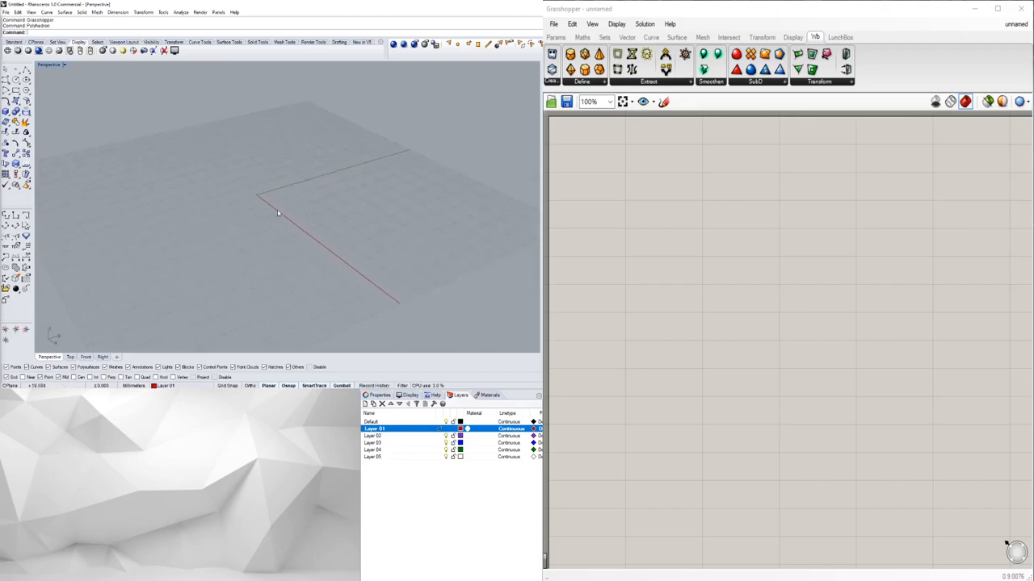
mouse_move(252, 161)
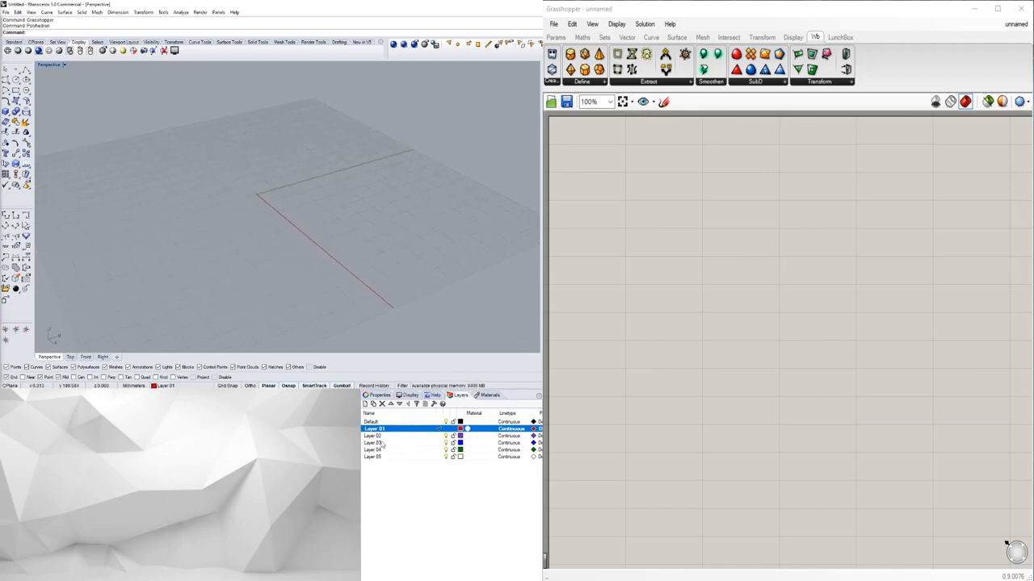
mouse_move(205, 196)
type("Poly")
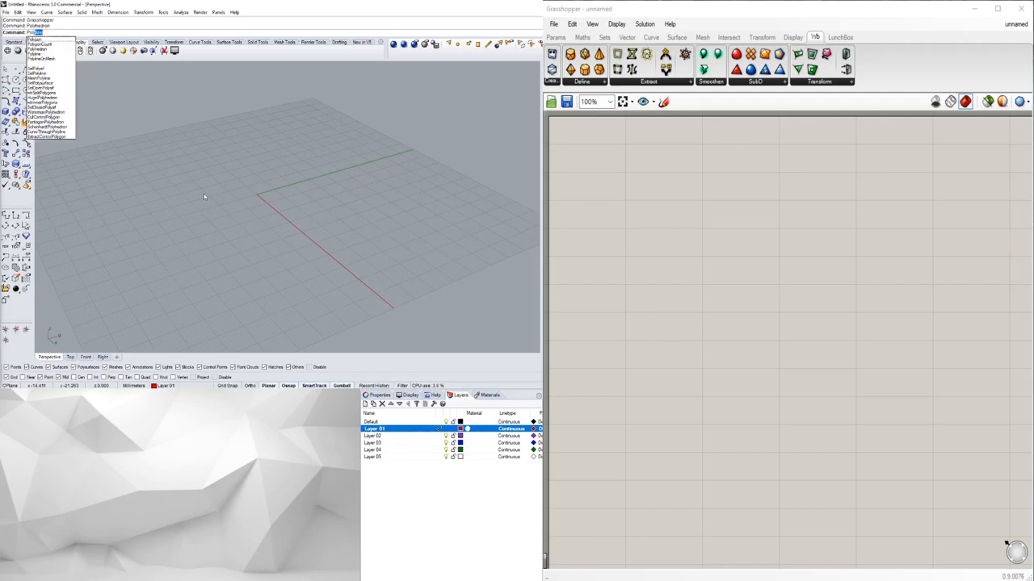
Step: Create a coarse Geodesic Icosahedron sphere with the Polyhedron command
left_click(46, 58)
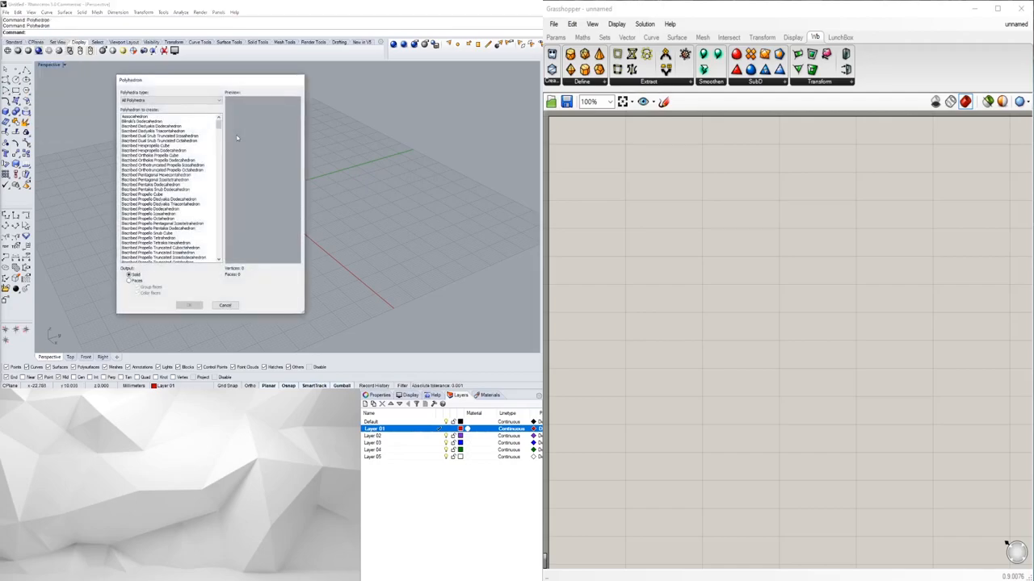
left_click(162, 219)
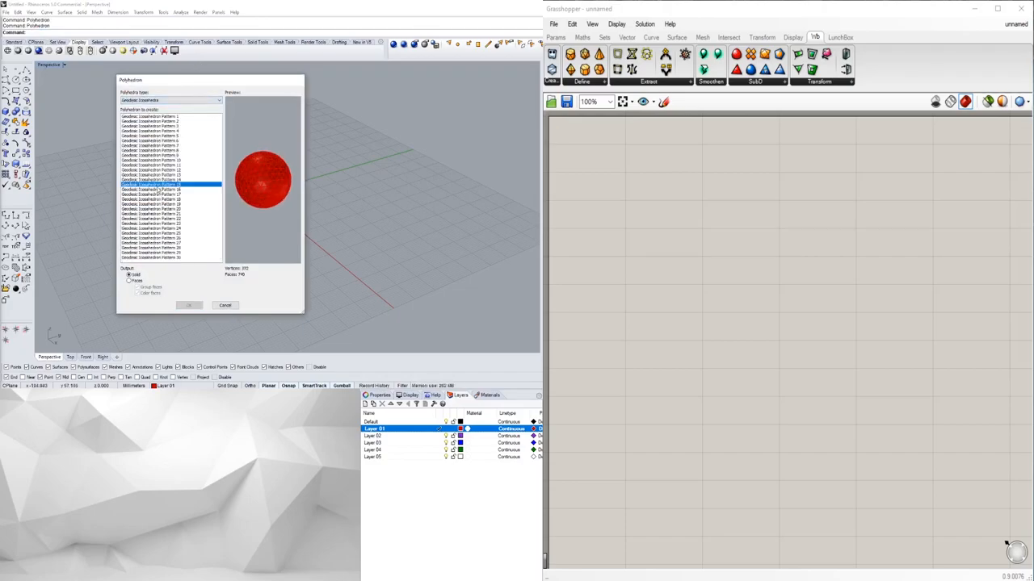
left_click(149, 151)
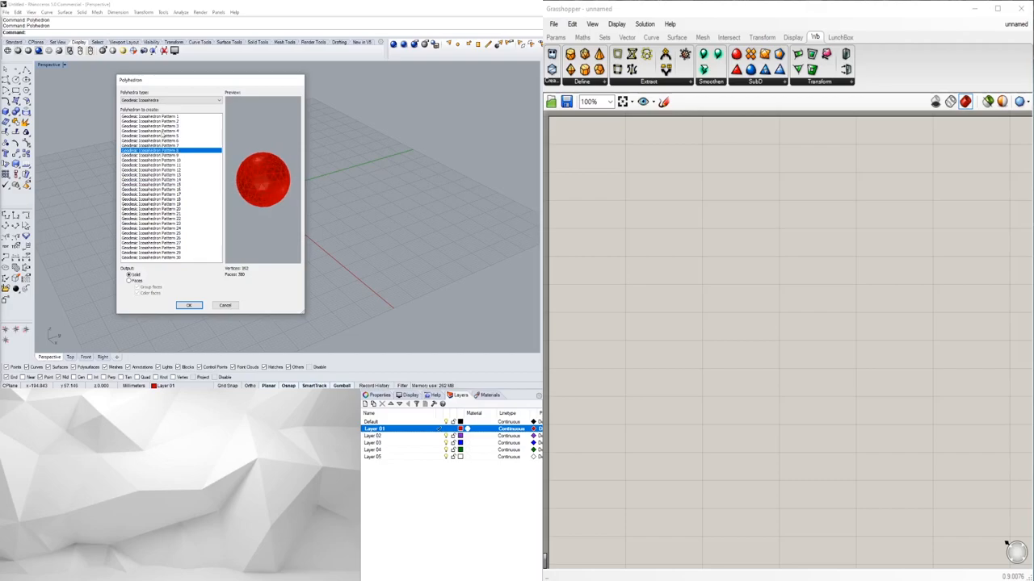
left_click(189, 304)
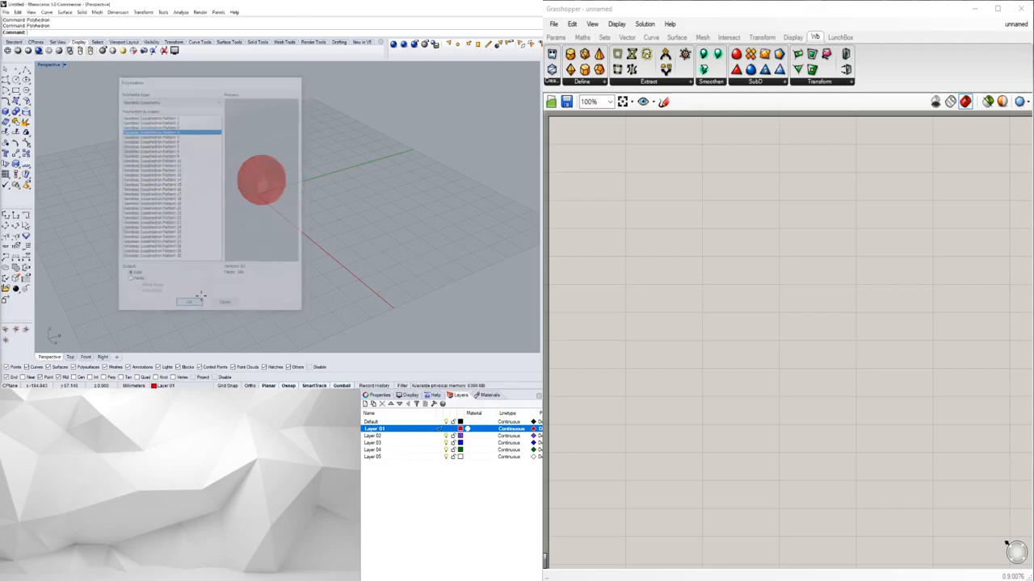
left_click(189, 301)
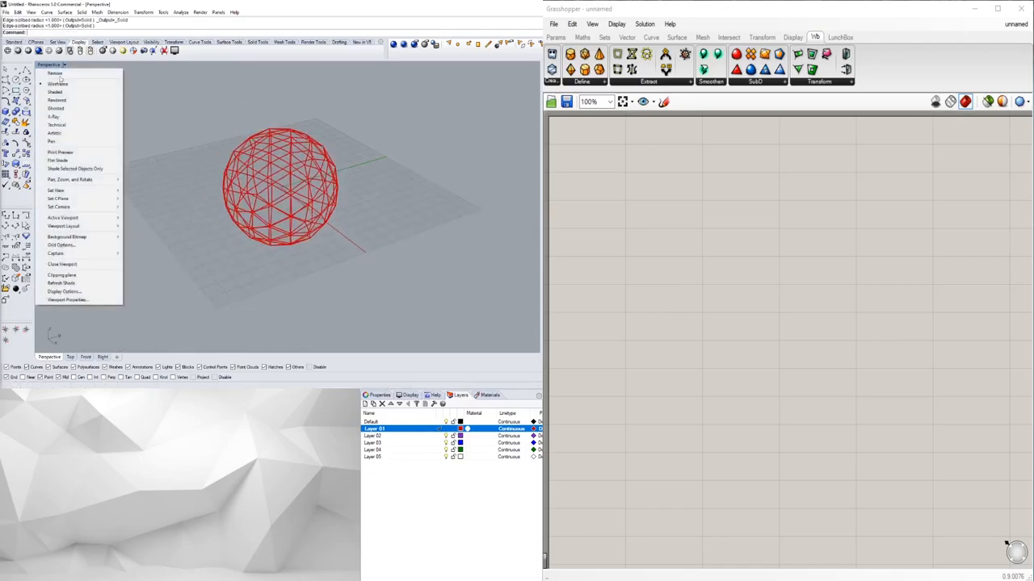
Step: Shade the viewport, colour Layer 01 black, and rename it DOME
left_click(58, 91)
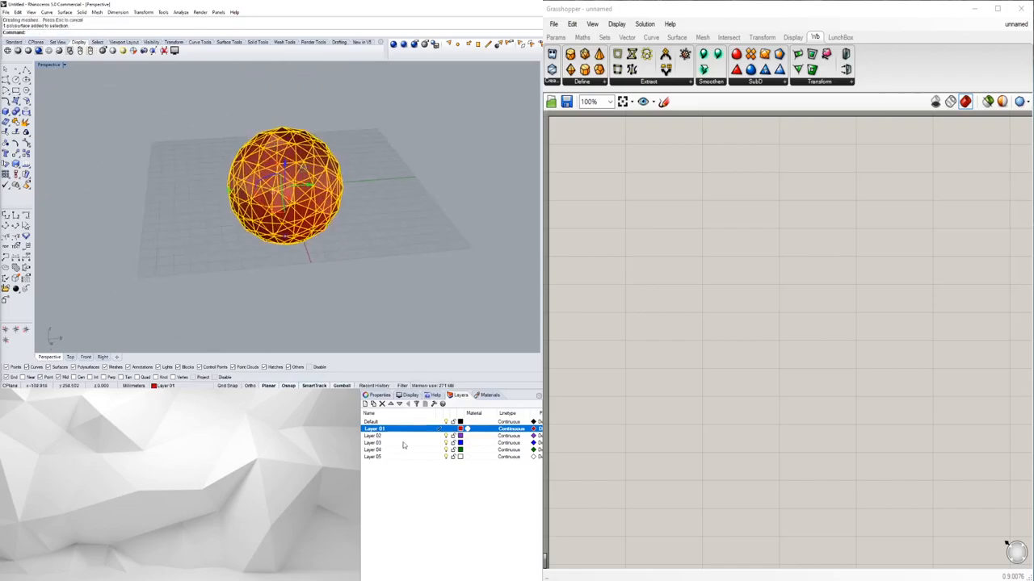
left_click(457, 428)
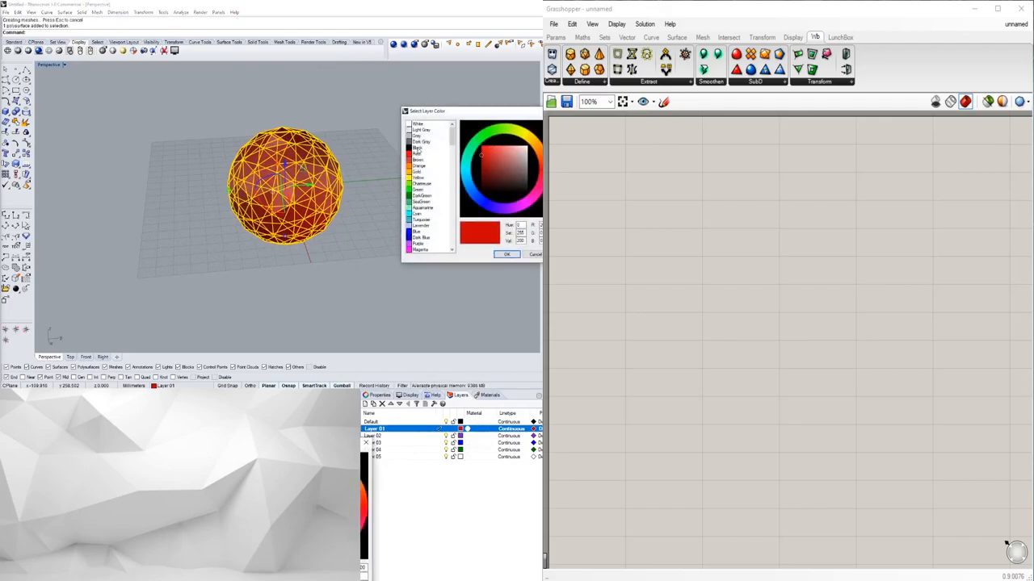
left_click(506, 254)
type("DOME")
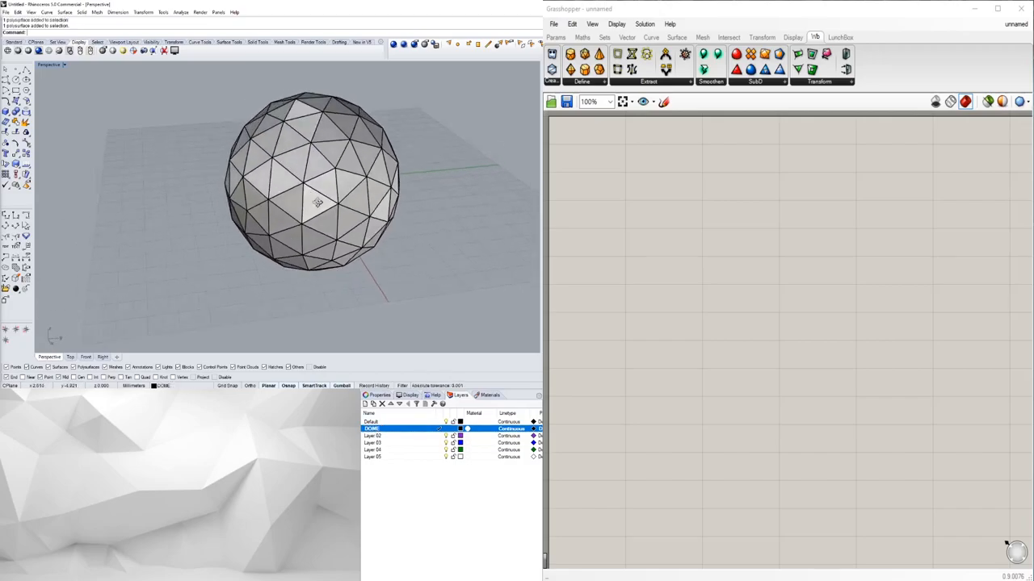
left_click(317, 200)
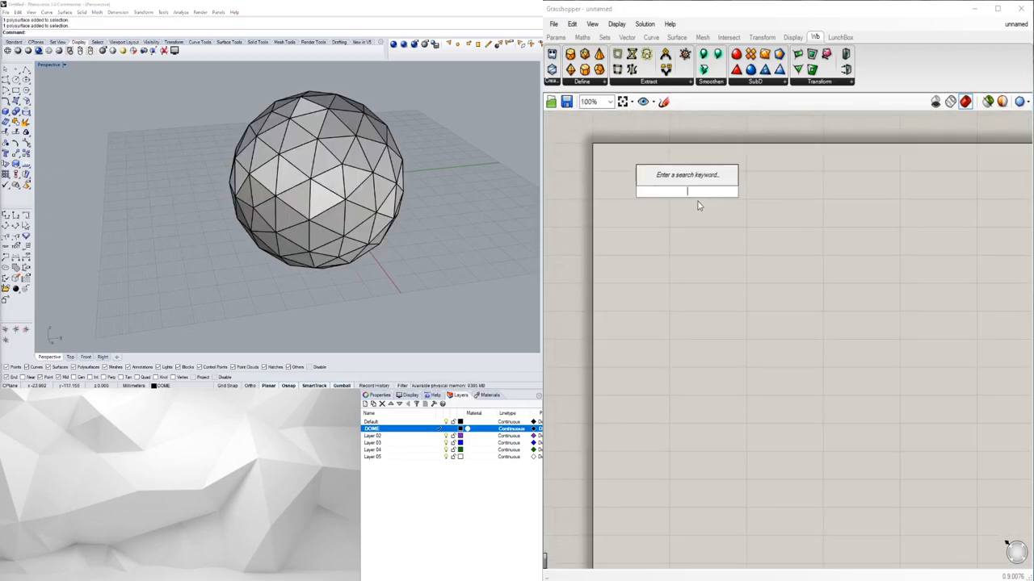
type("BRE")
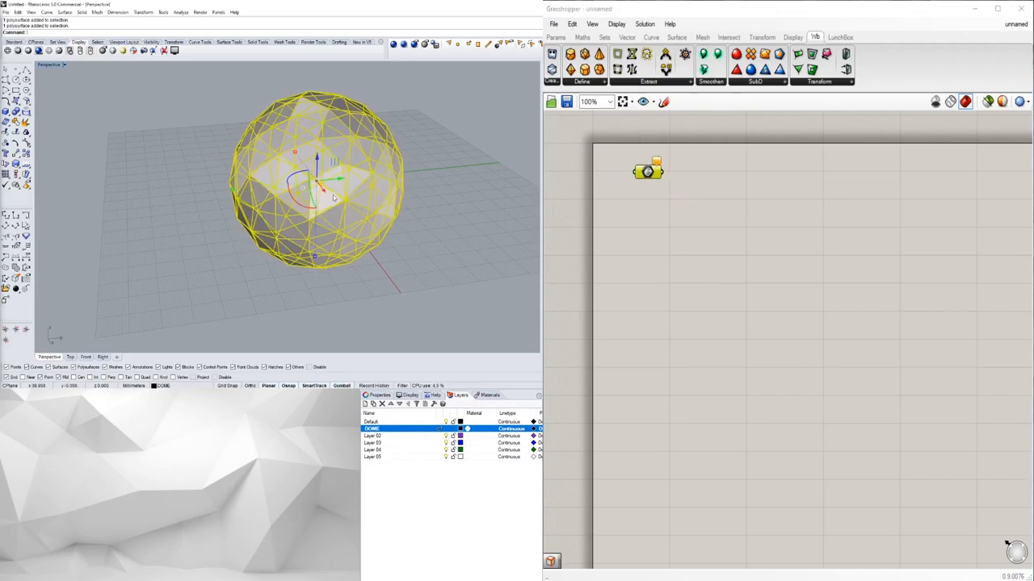
Step: Set the dome as the Brep parameter's input and add a Brep Edges component
right_click(647, 170)
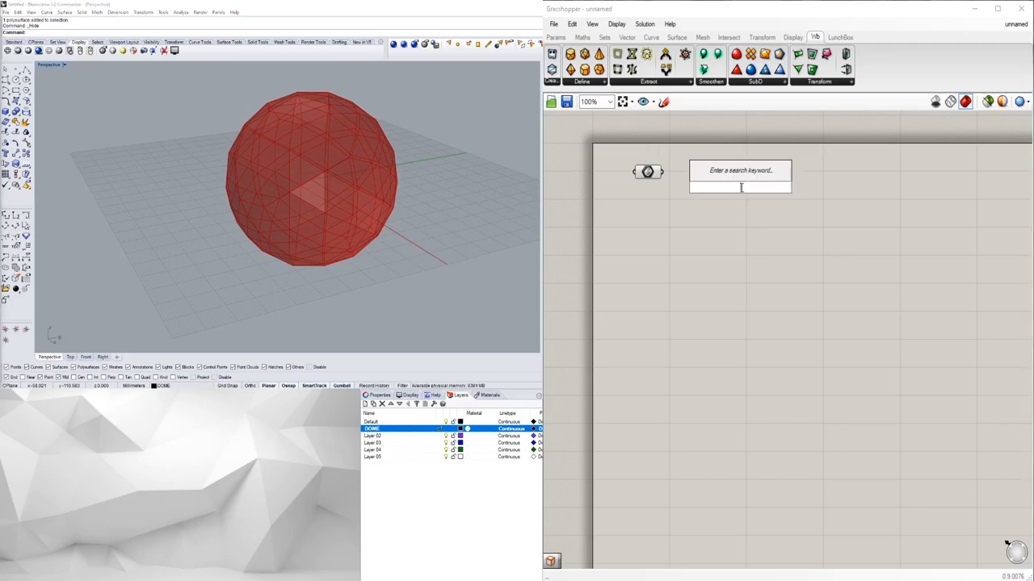
type("BRE")
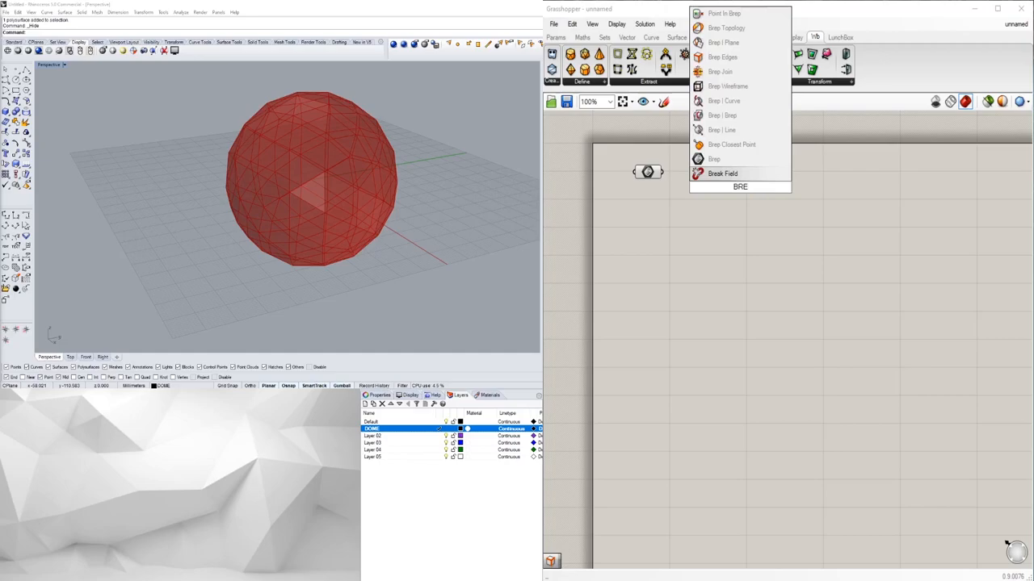
left_click(723, 173)
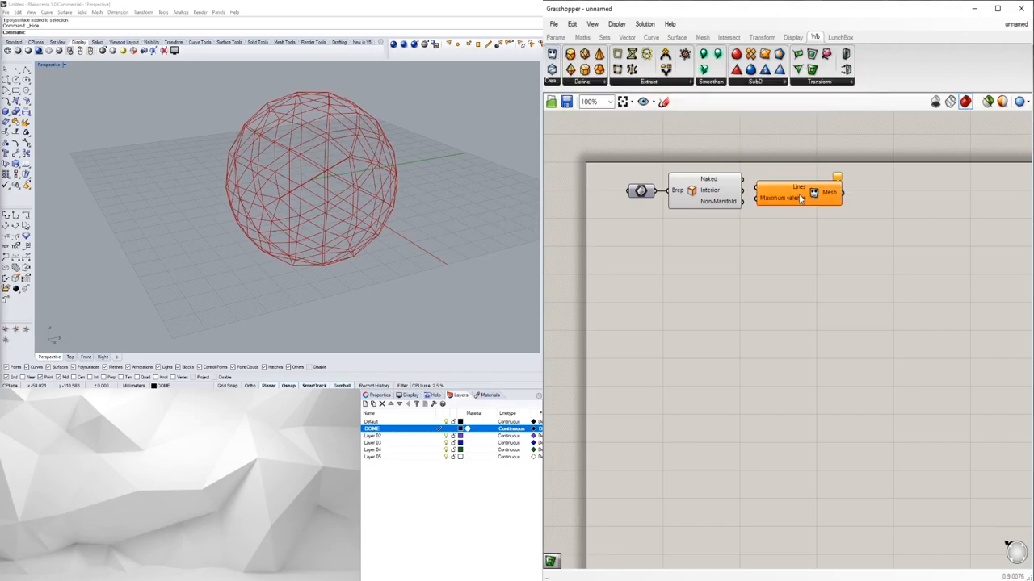
Step: Wire Brep Edges' Interior output into Weaverbird Mesh From Lines
left_click_drag(796, 192, 807, 190)
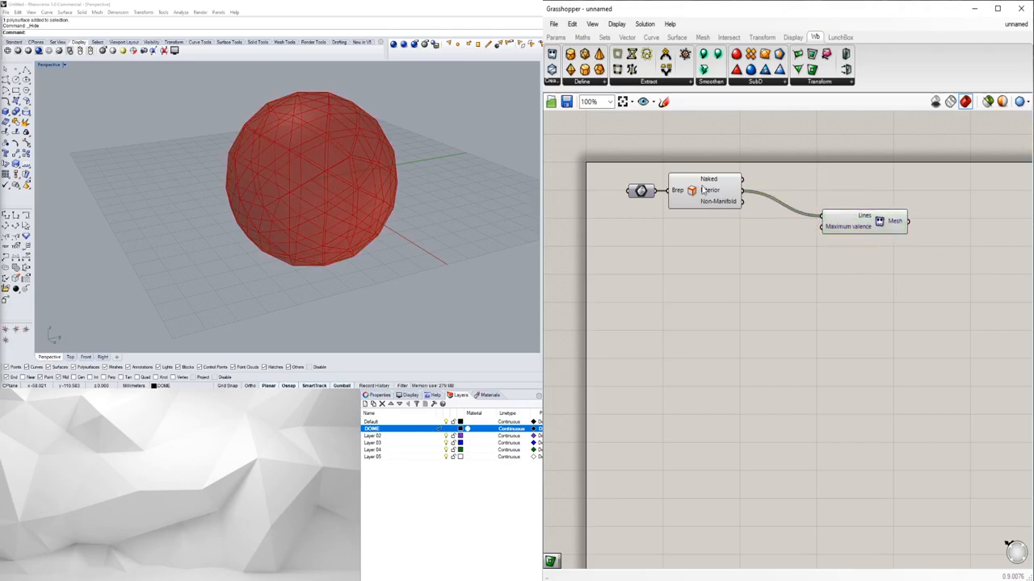
left_click(706, 191)
type("B")
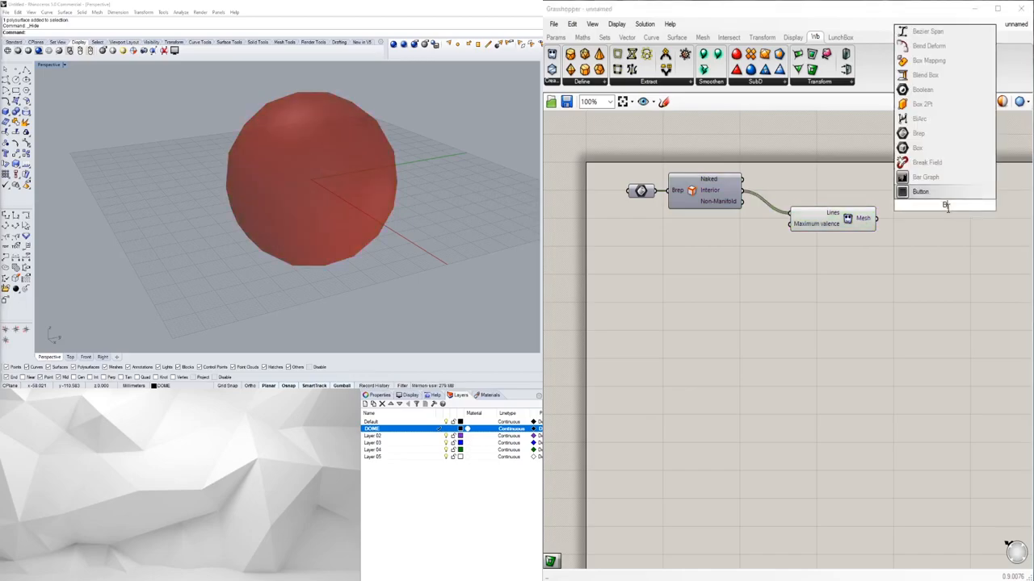
Step: Add a Mesh Edges component after the Weaverbird mesh output
type("ME")
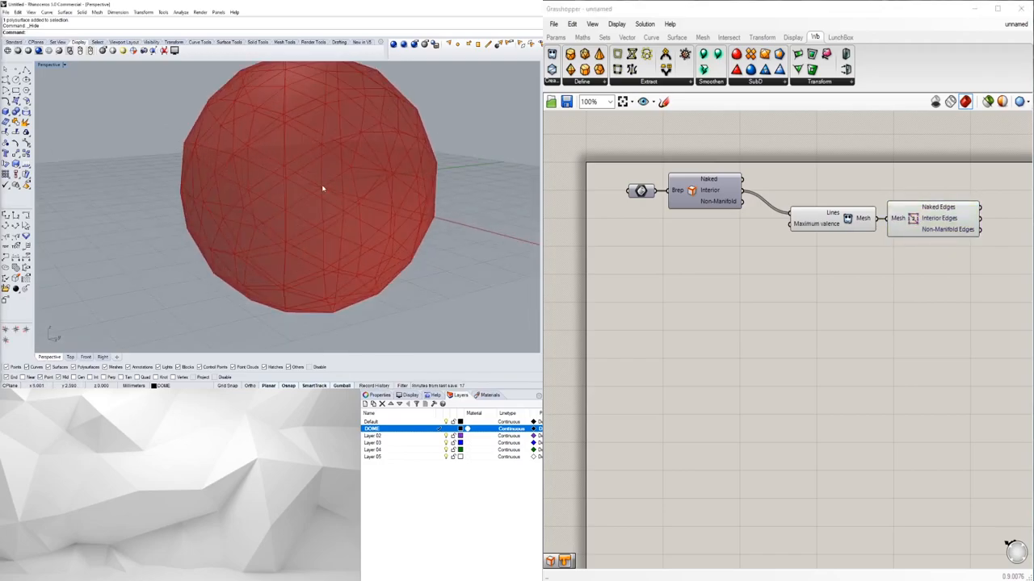
left_click_drag(322, 188, 301, 217)
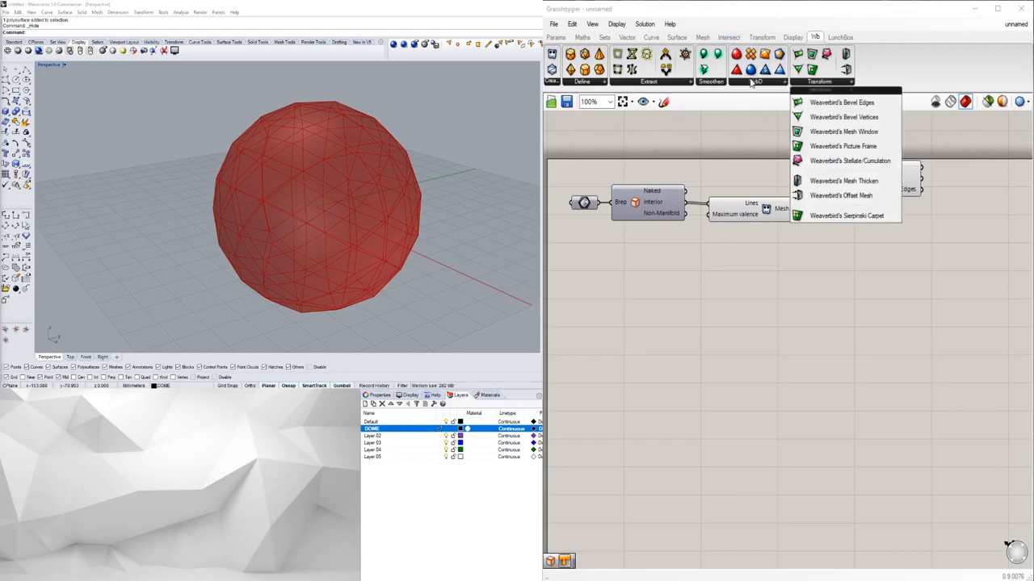
mouse_move(837, 117)
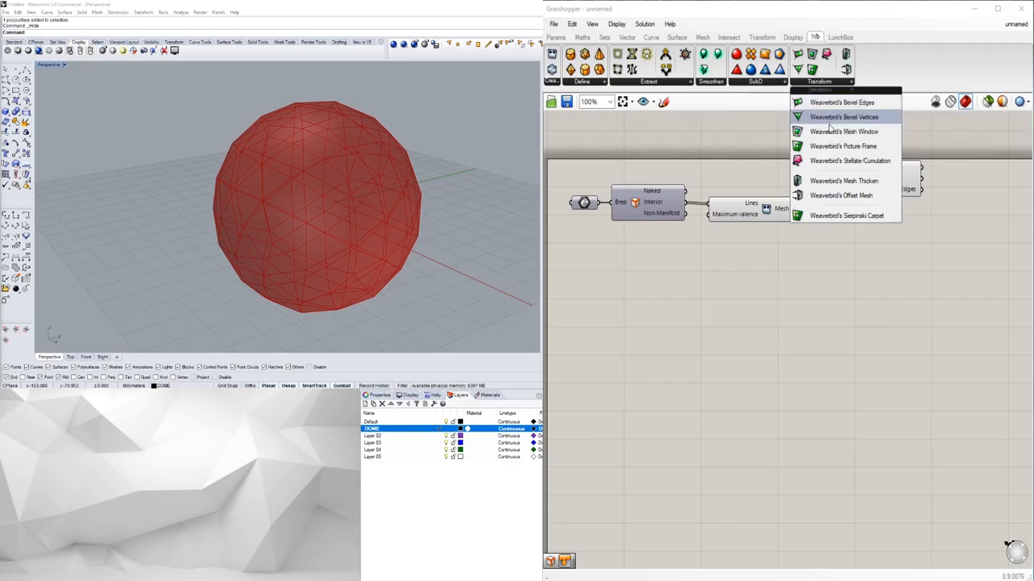
mouse_move(844, 131)
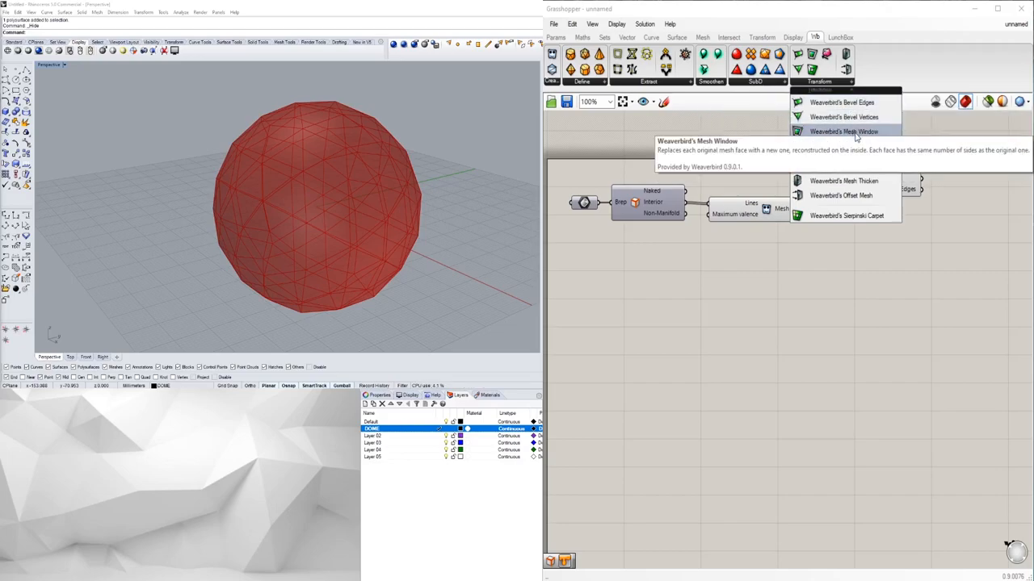
mouse_move(858, 150)
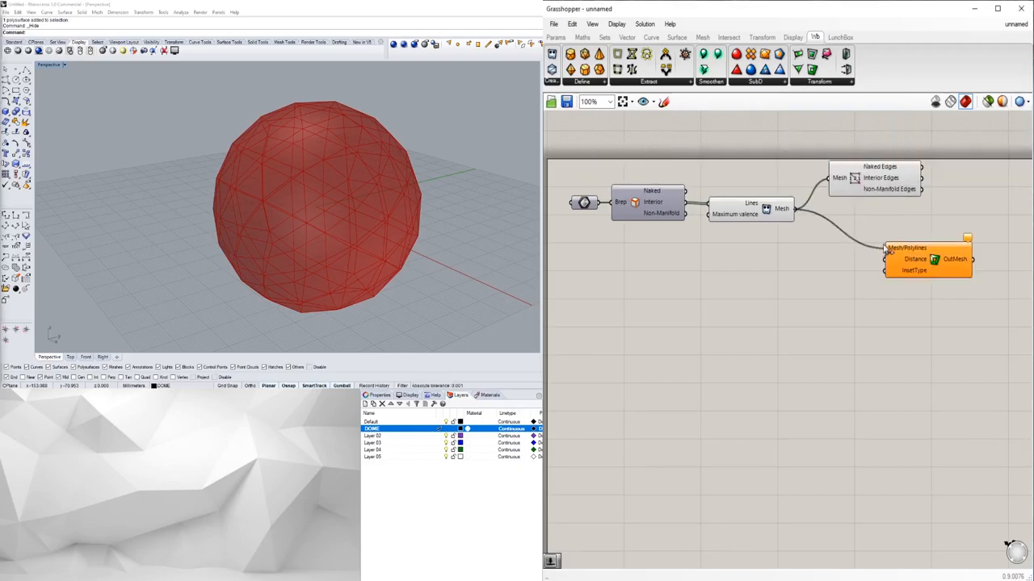
Step: Turn off the Mesh From Lines component's preview to hide the plain mesh
right_click(775, 210)
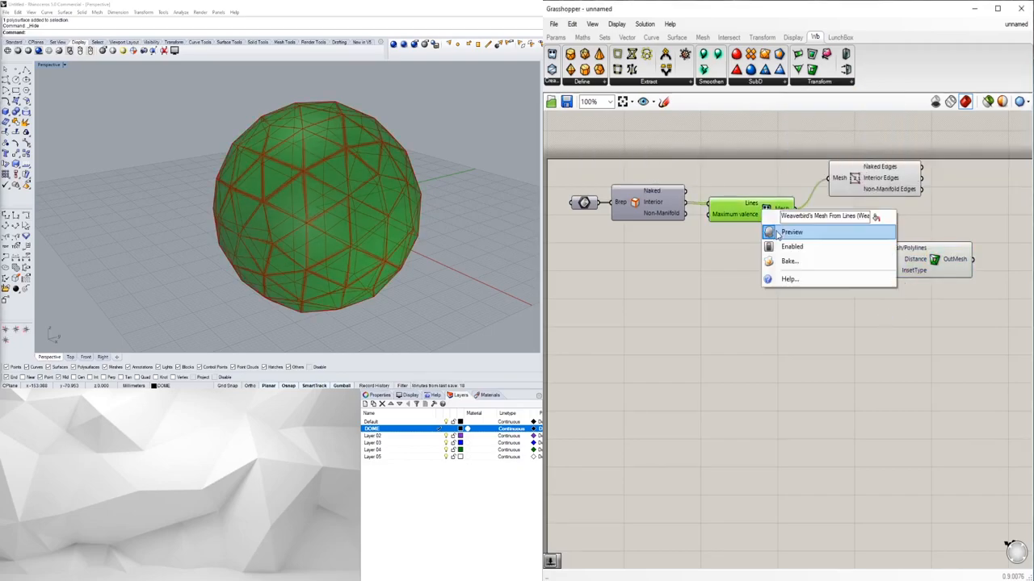
left_click(792, 232)
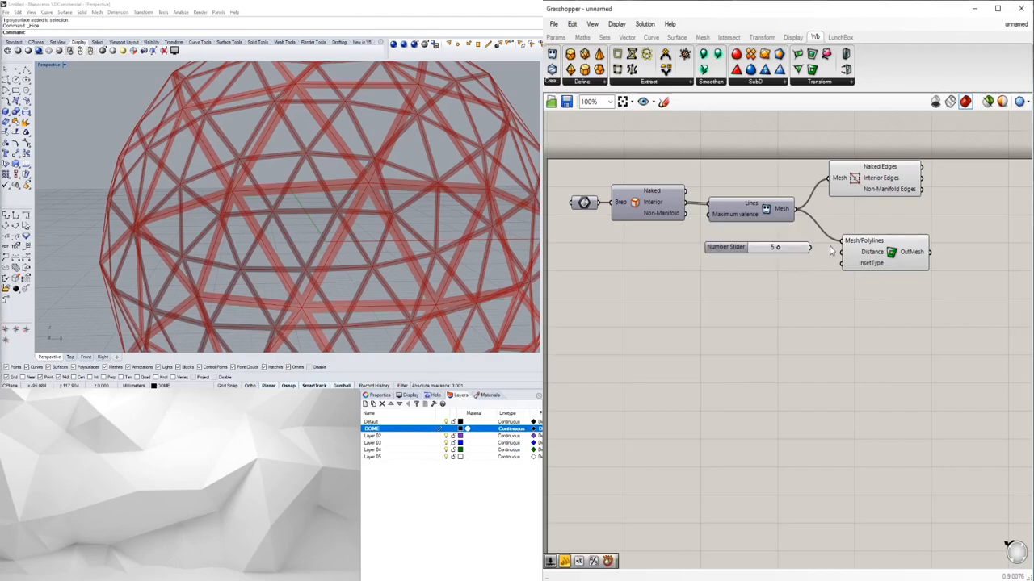
mouse_move(788, 240)
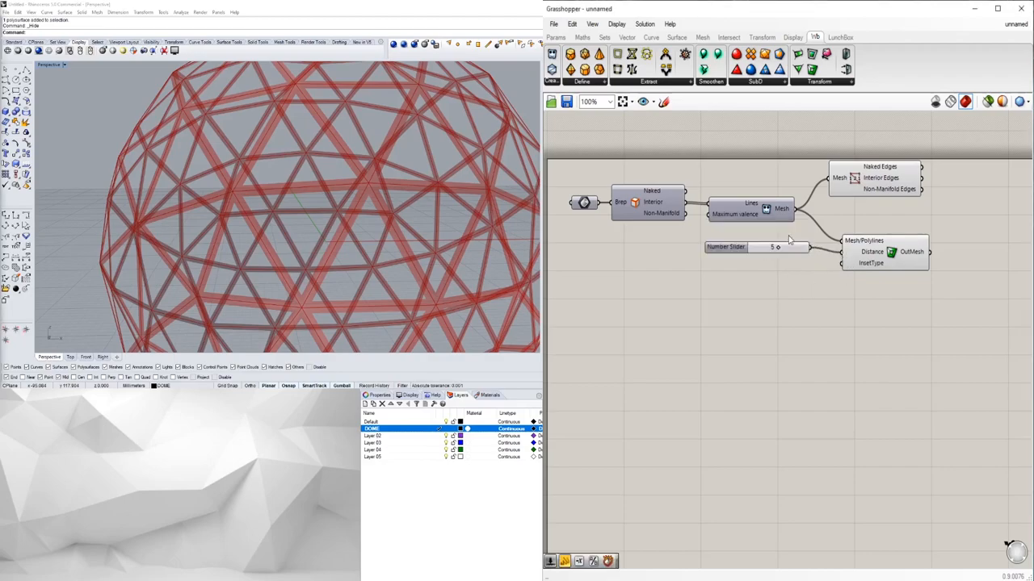
Step: Wire the number slider into the Mesh Window distance, then add Weaverbird's Mesh Thicken
left_click_drag(776, 247, 798, 247)
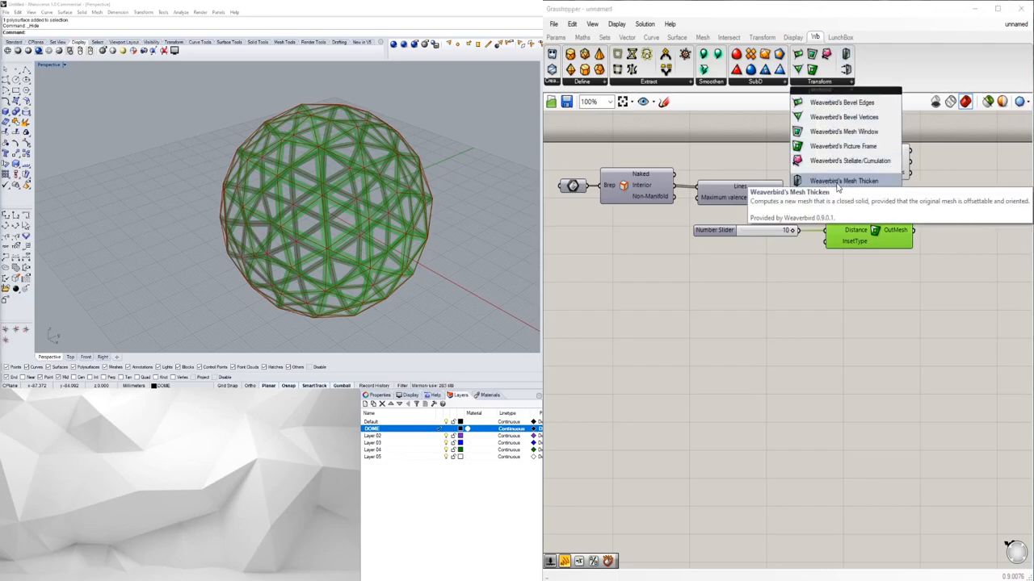
left_click(827, 180)
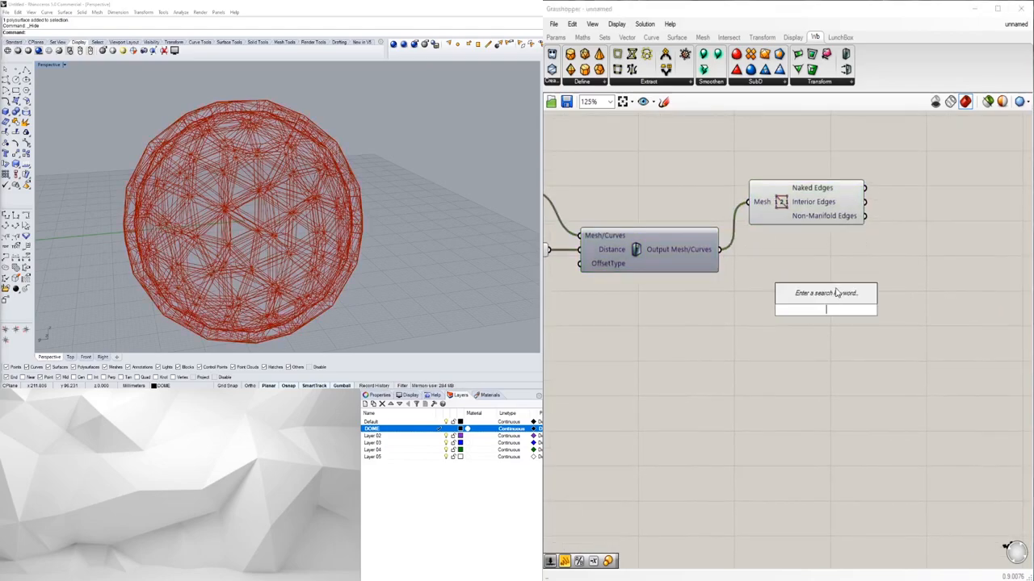
Step: Add a Custom Preview and a Colour Swatch set to orange for the frame
type("CUIS")
type("SWA")
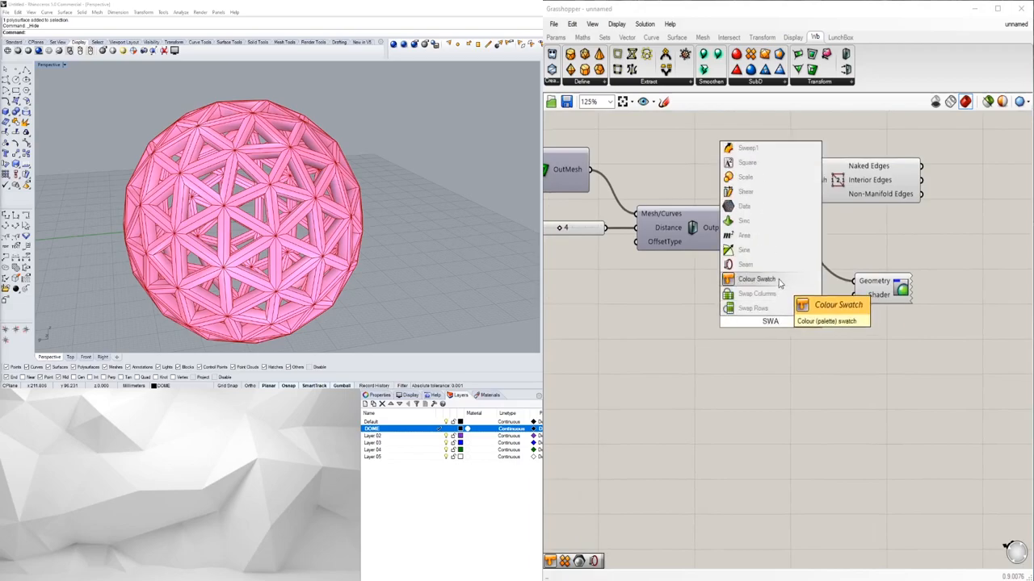
left_click(755, 279)
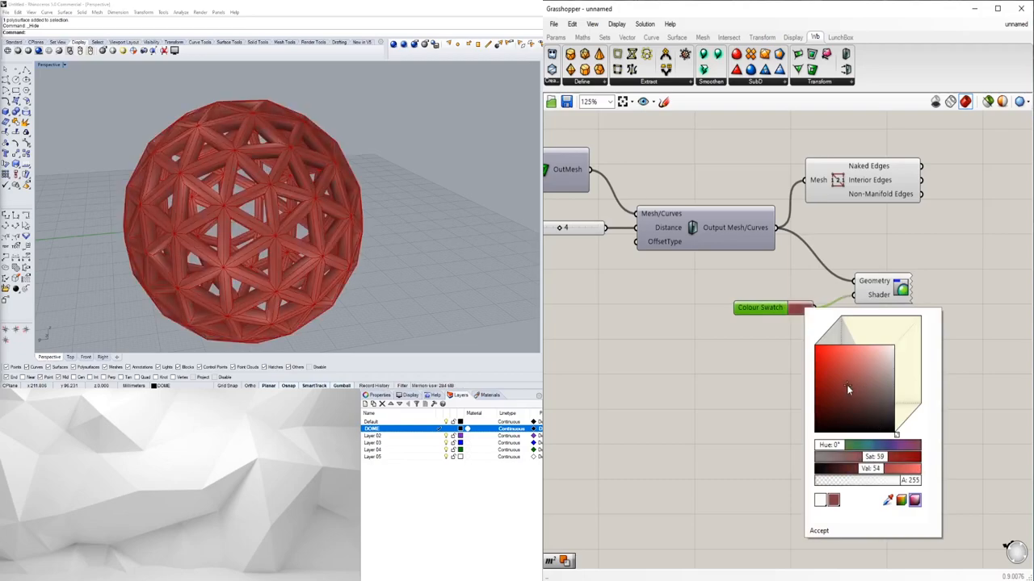
left_click(848, 351)
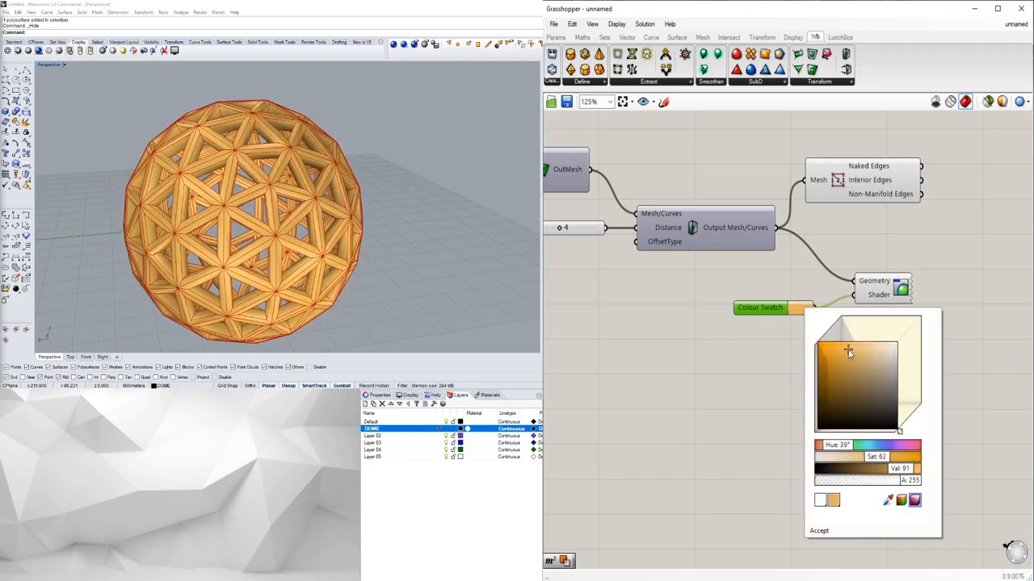
left_click(819, 531)
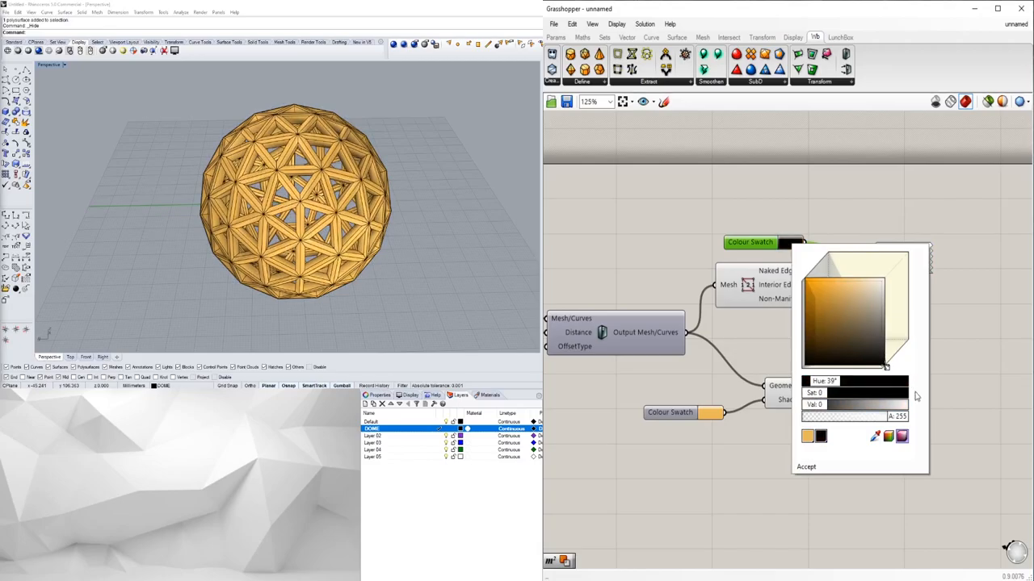
Step: Set the edge swatch to black and retune frame thickness via slider and expression
left_click(807, 467)
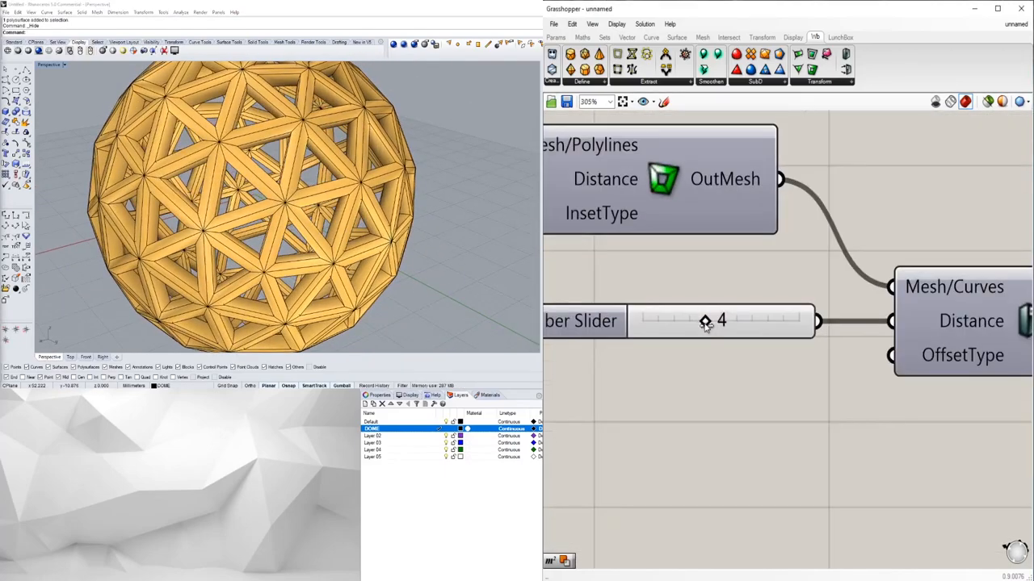
left_click_drag(705, 320, 673, 321)
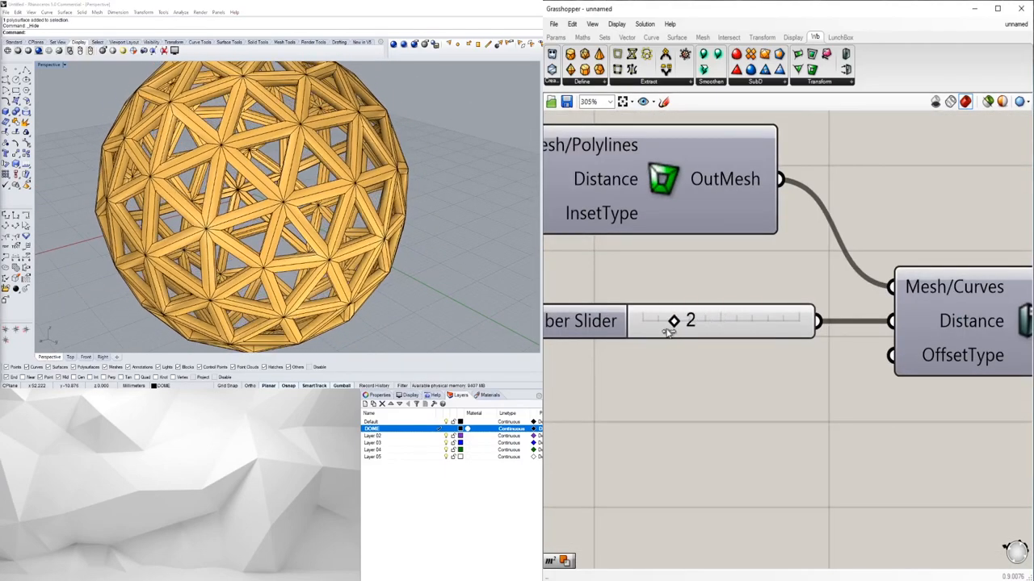
left_click_drag(674, 321, 751, 321)
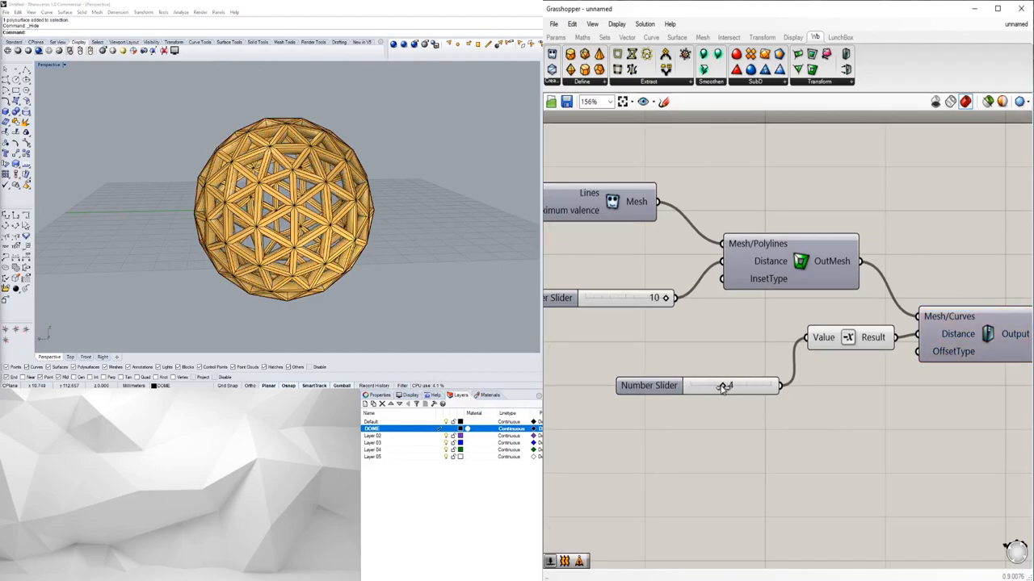
left_click_drag(724, 385, 722, 385)
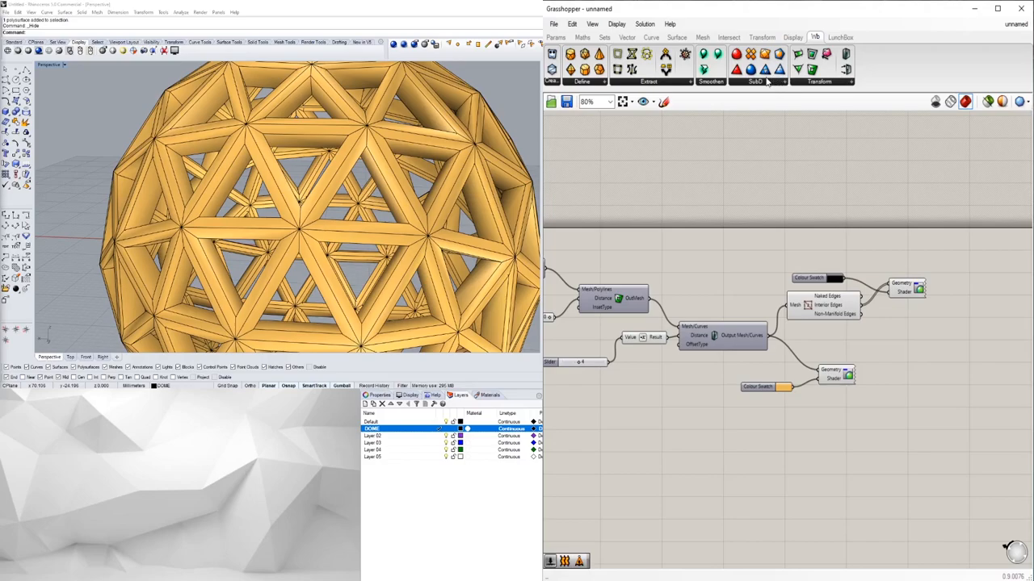
Step: Place Weaverbird's Loop Subdivision from the SubD dropdown onto the canvas
left_click(770, 81)
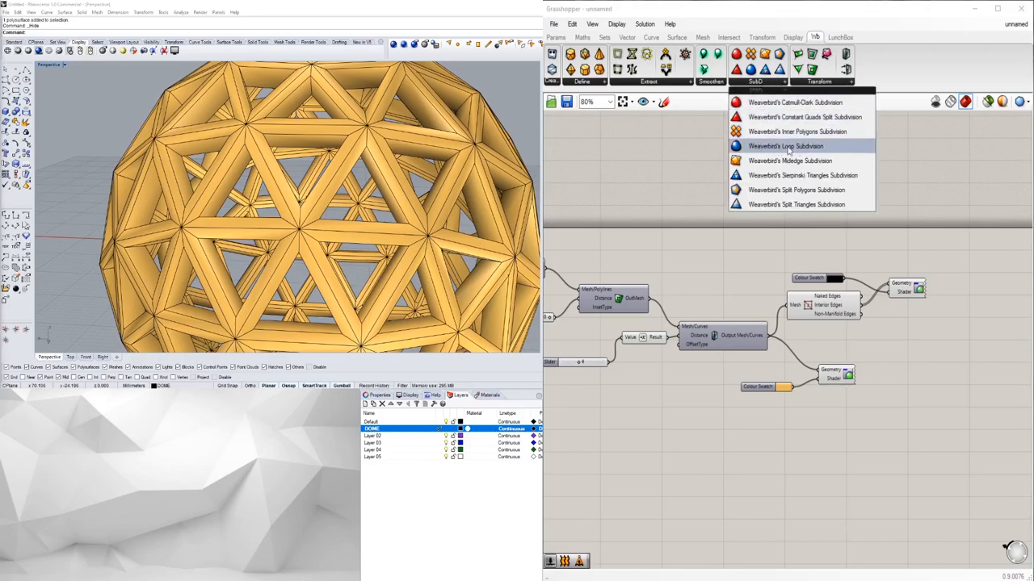
mouse_move(785, 147)
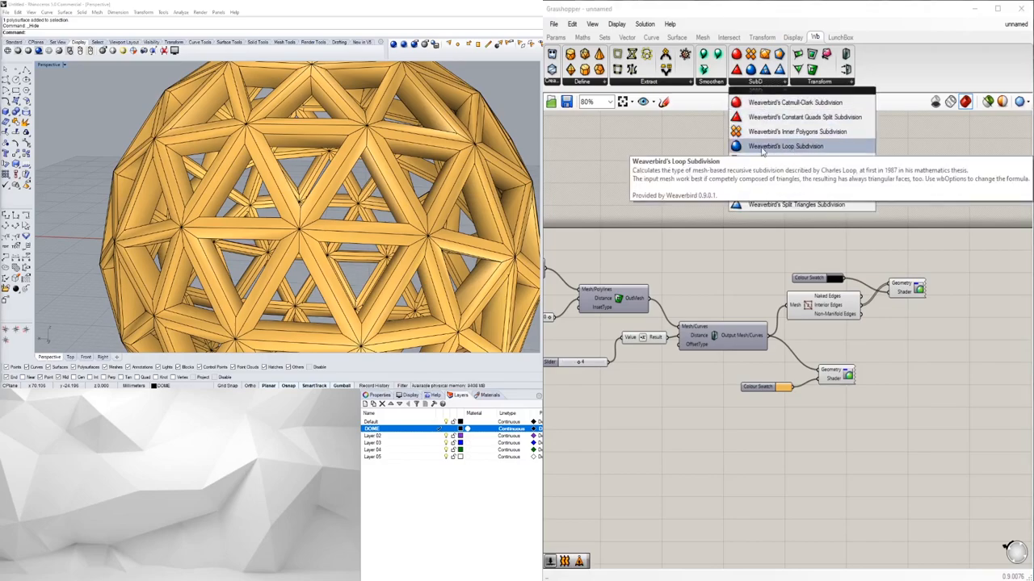
left_click(772, 146)
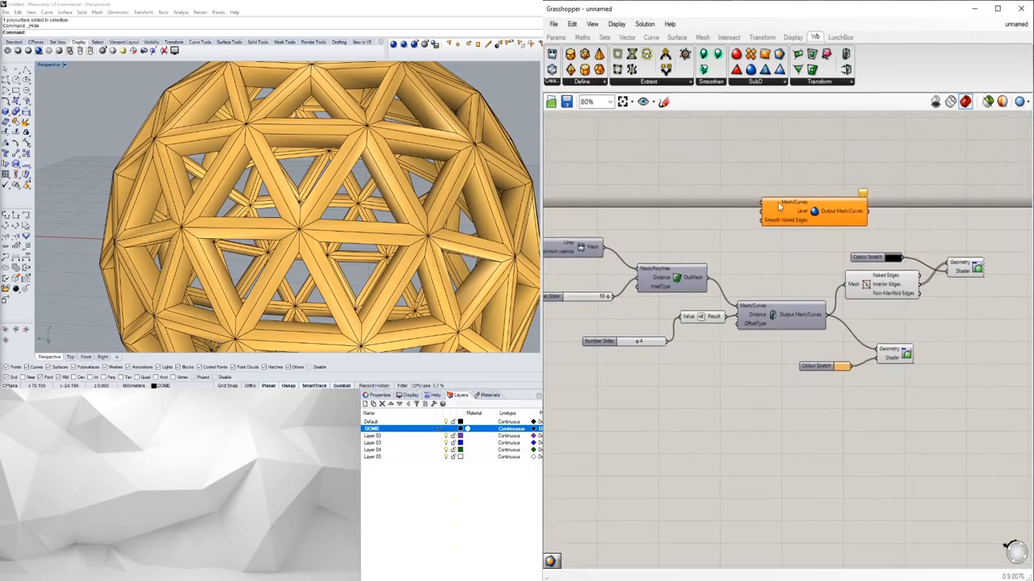
left_click_drag(813, 211, 968, 443)
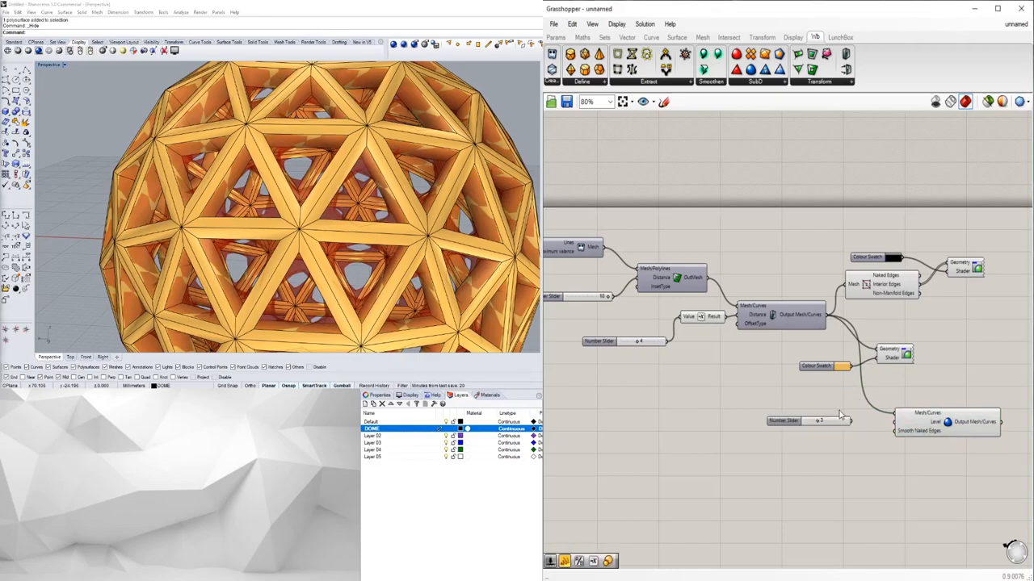
scroll("down", 3)
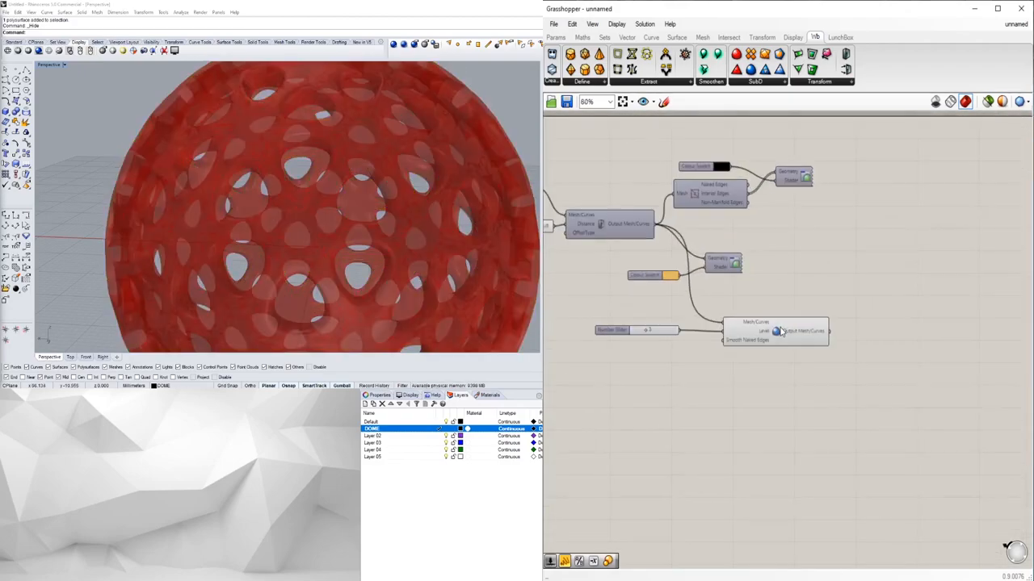
Step: Search the canvas for a Custom Preview component for the subdivided sphere
double_click(779, 331)
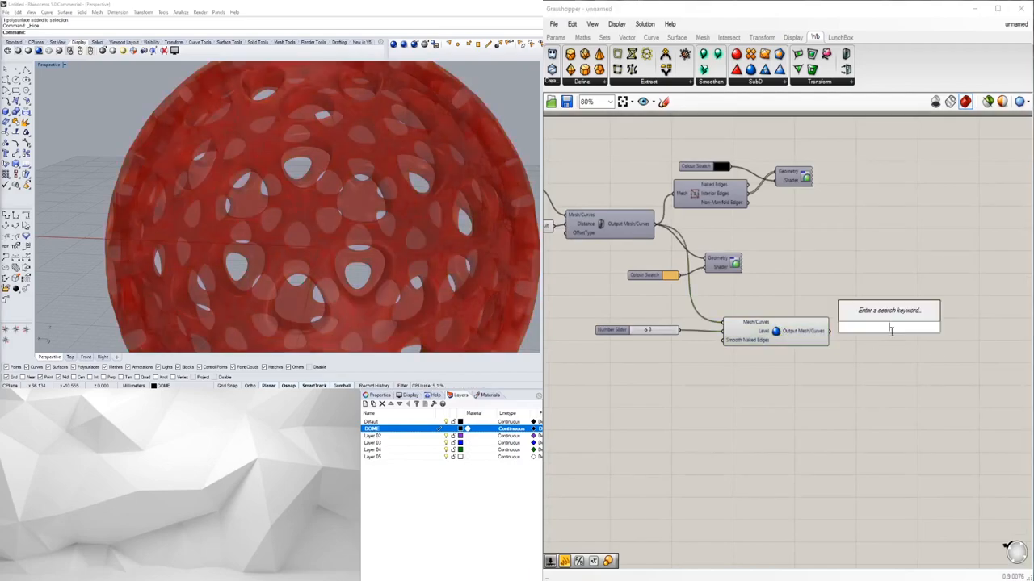
left_click(904, 335)
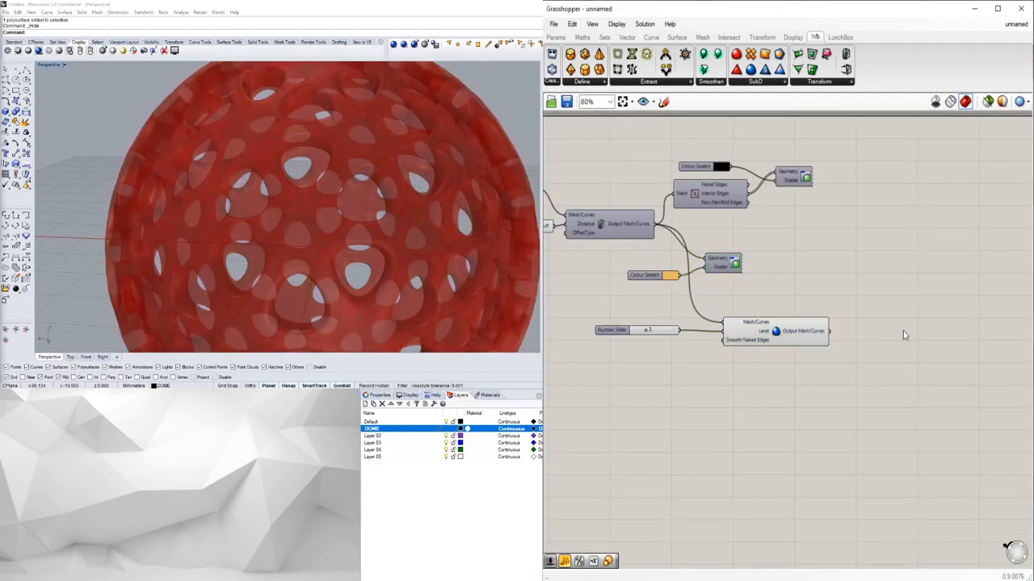
double_click(892, 346)
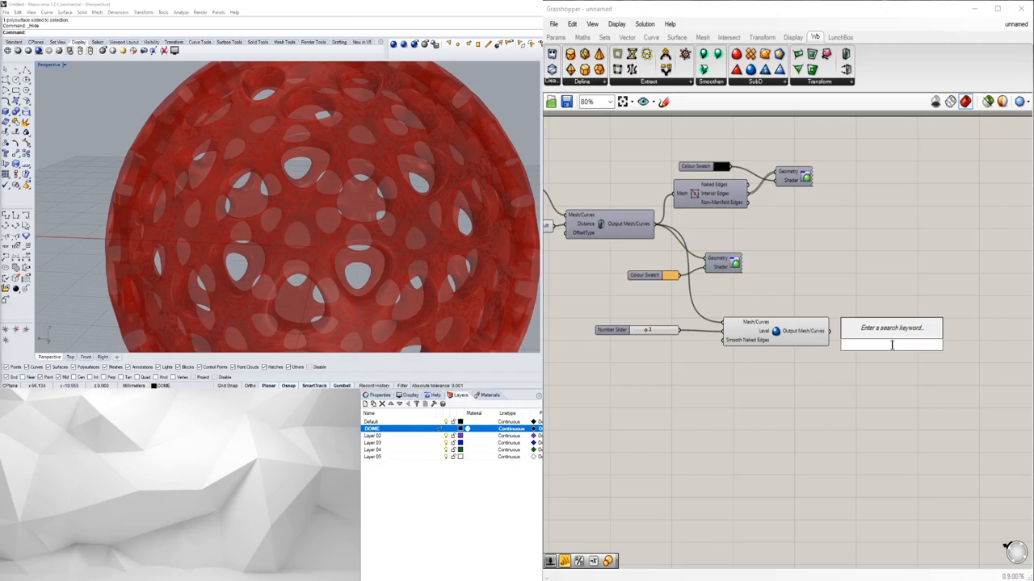
type("CUT")
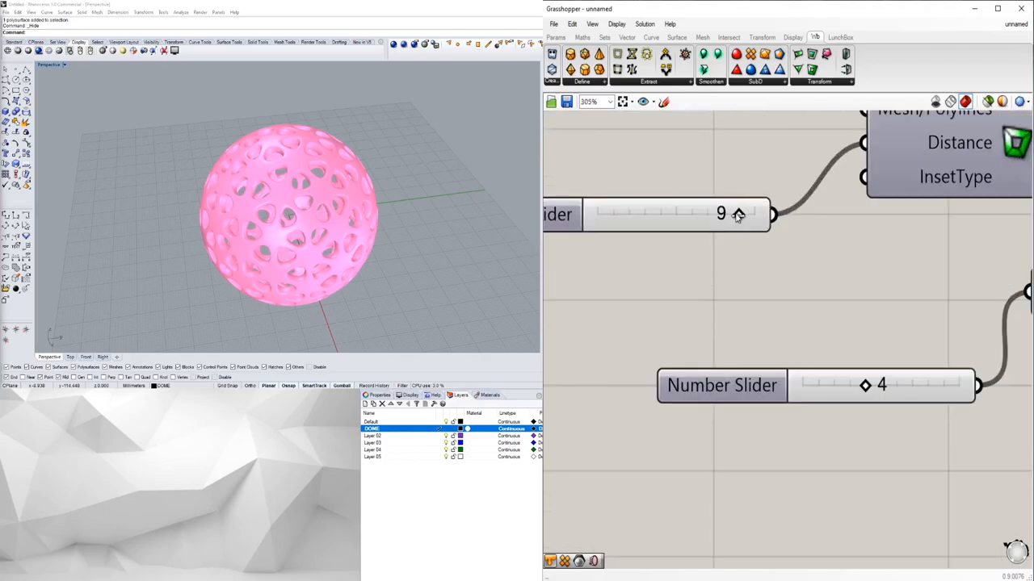
Step: Lower and fine-tune the inset distance slider, then zoom out over the definition
left_click_drag(737, 214, 660, 214)
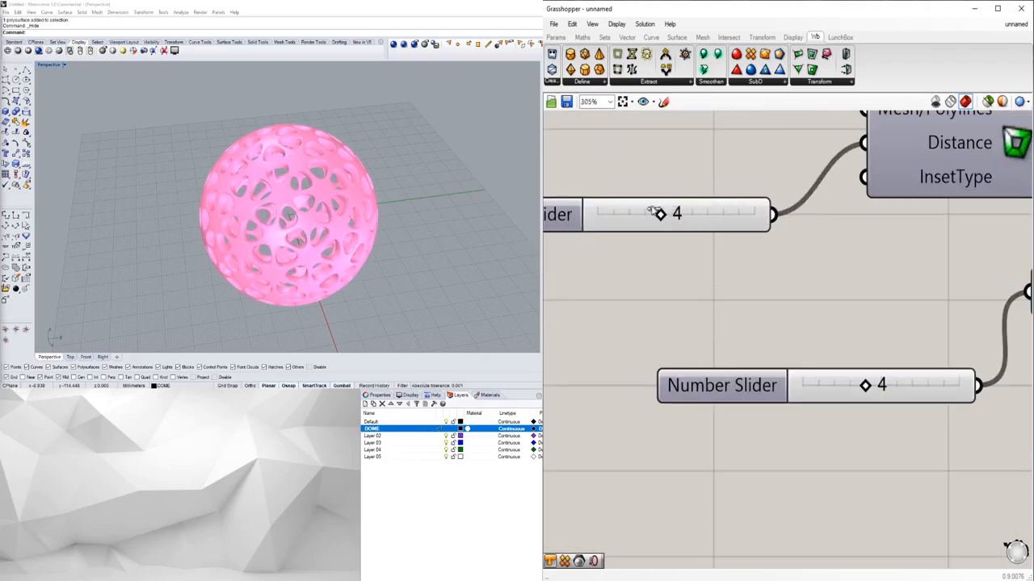
left_click_drag(660, 213, 708, 213)
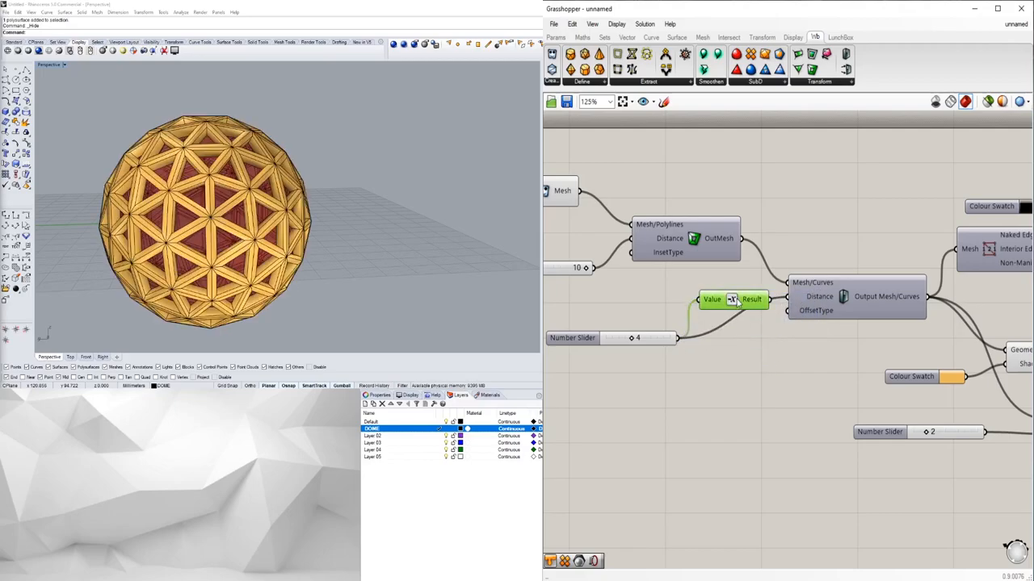
scroll("down", 3)
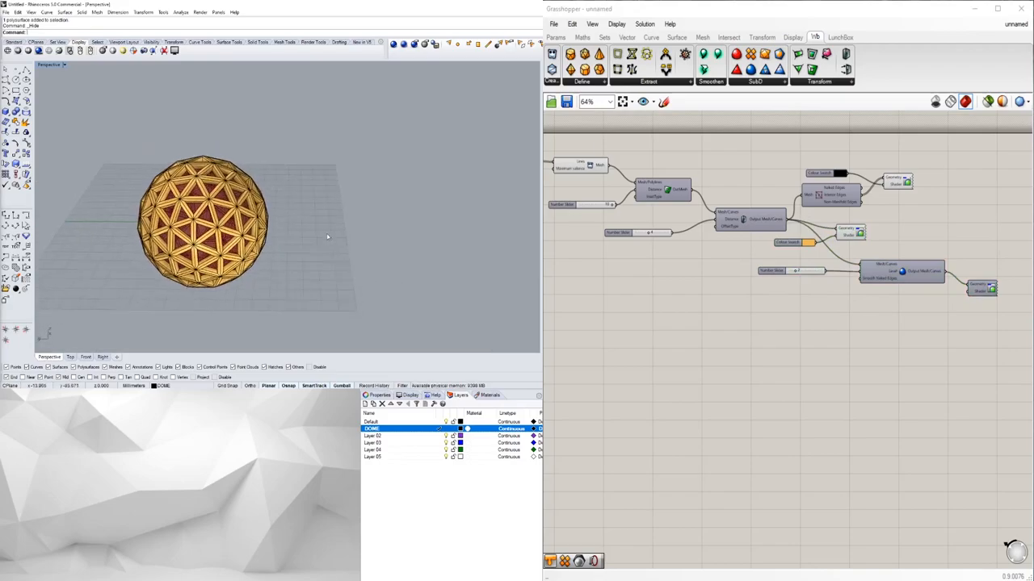
mouse_move(326, 200)
type("Polyhedron")
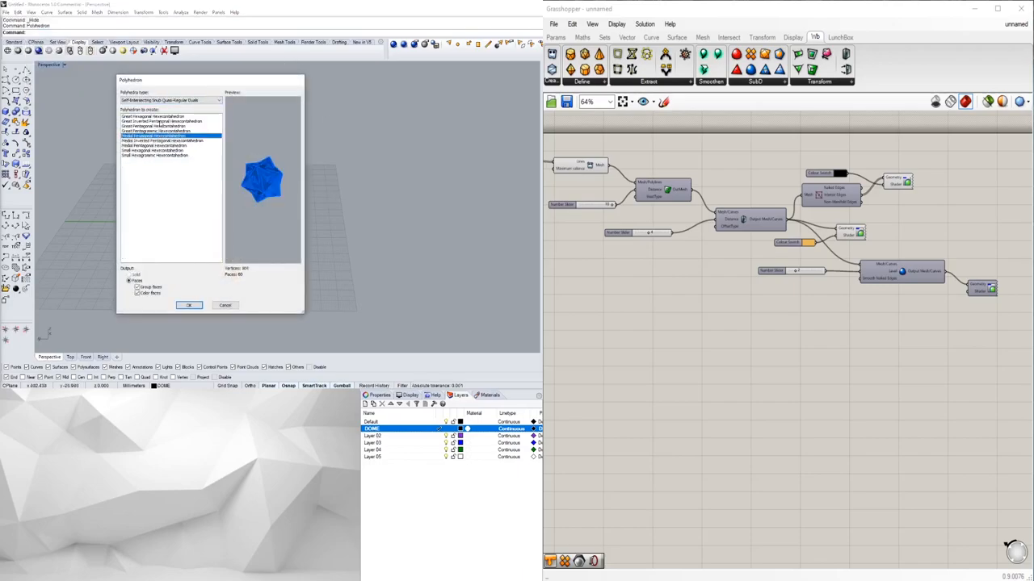
Step: Choose a joined Archimedean-Catalan Hulls polyhedron in the Polyhedron dialog and confirm
left_click(169, 100)
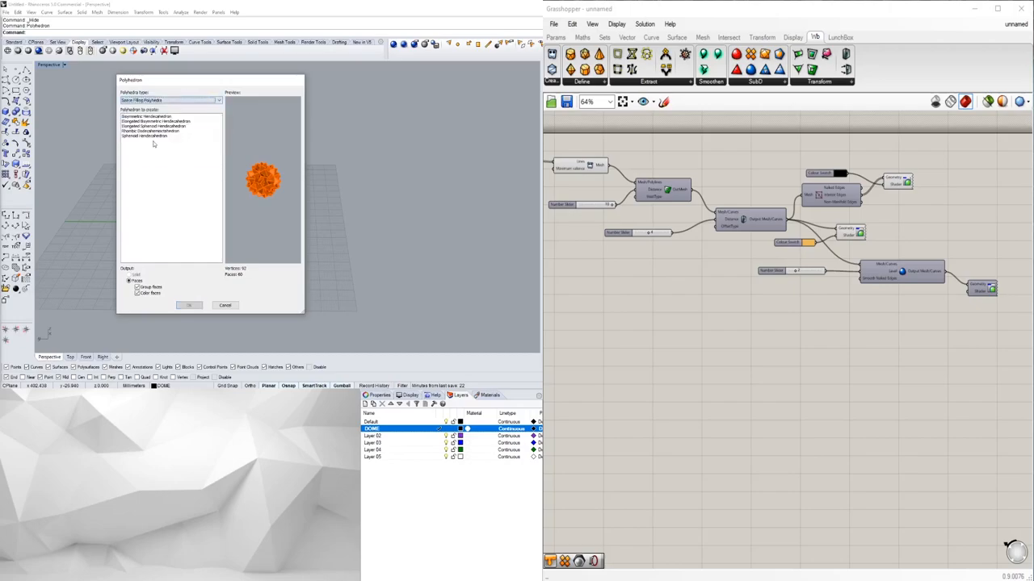
left_click(153, 136)
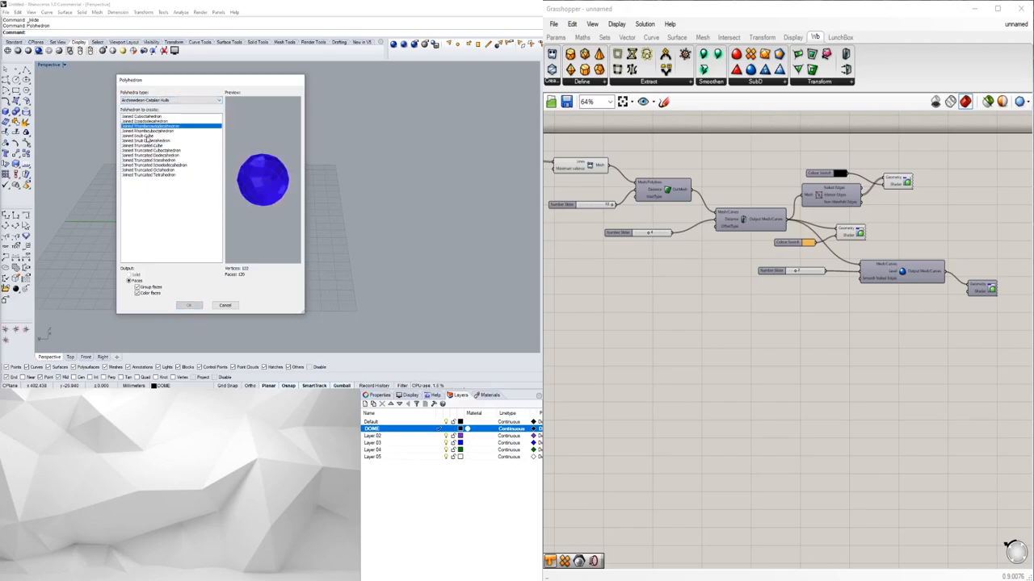
left_click(156, 150)
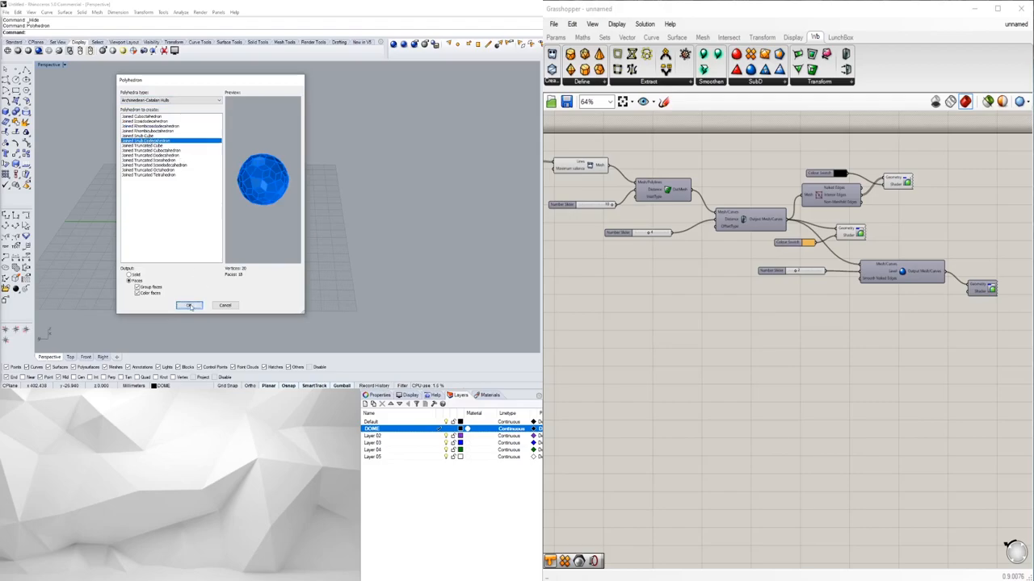
left_click(188, 306)
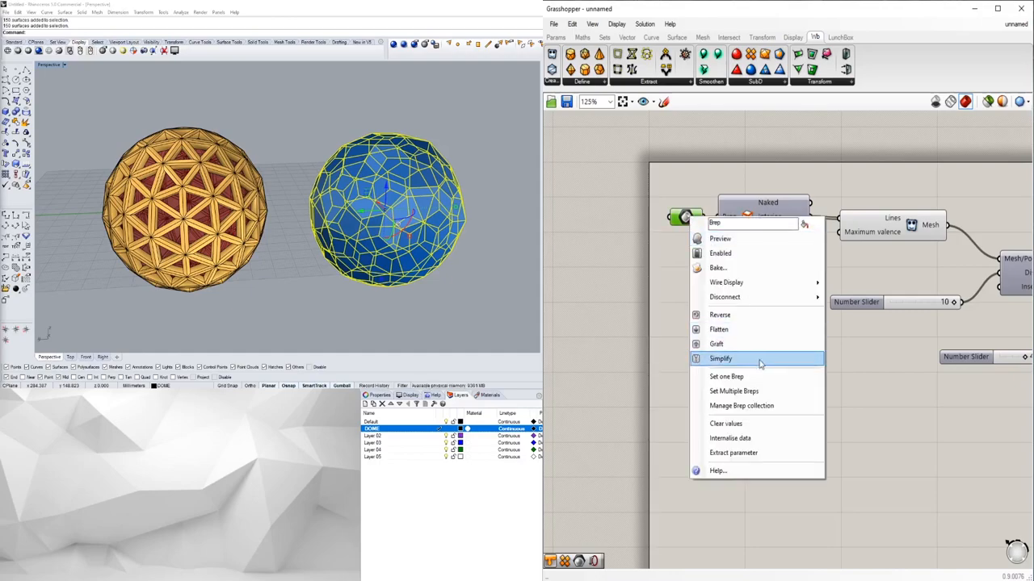
Step: Choose Set one Brep on the Grasshopper Brep parameter
left_click(719, 359)
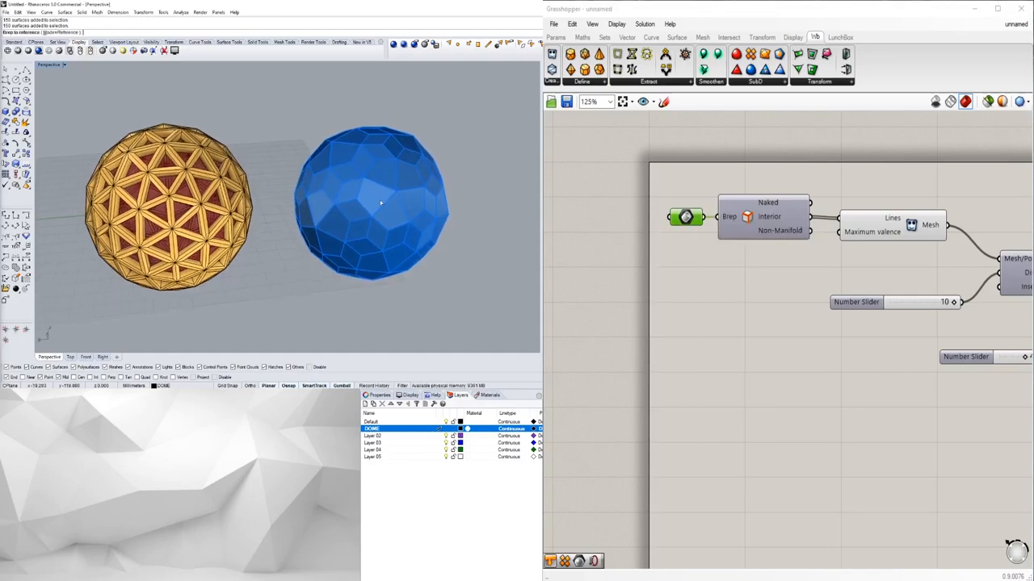